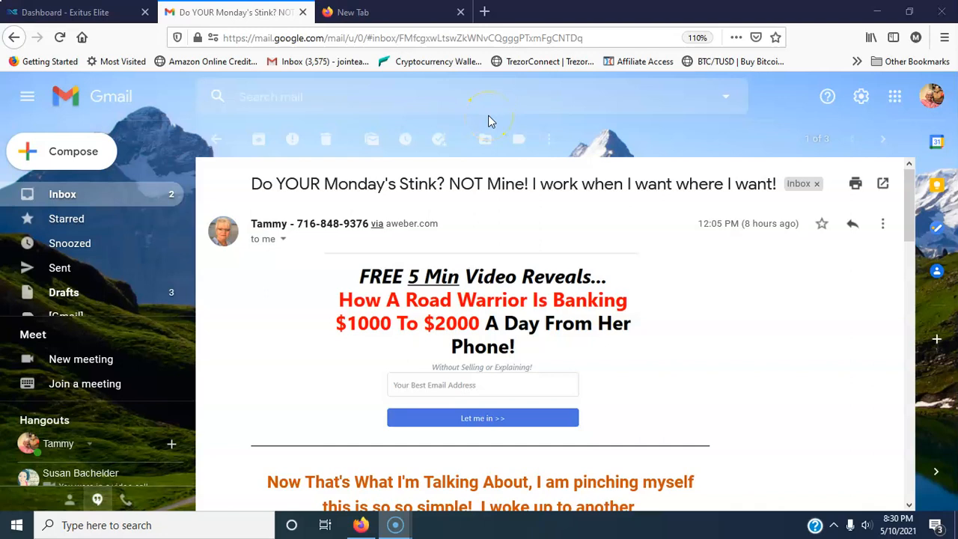
mouse_move(631, 335)
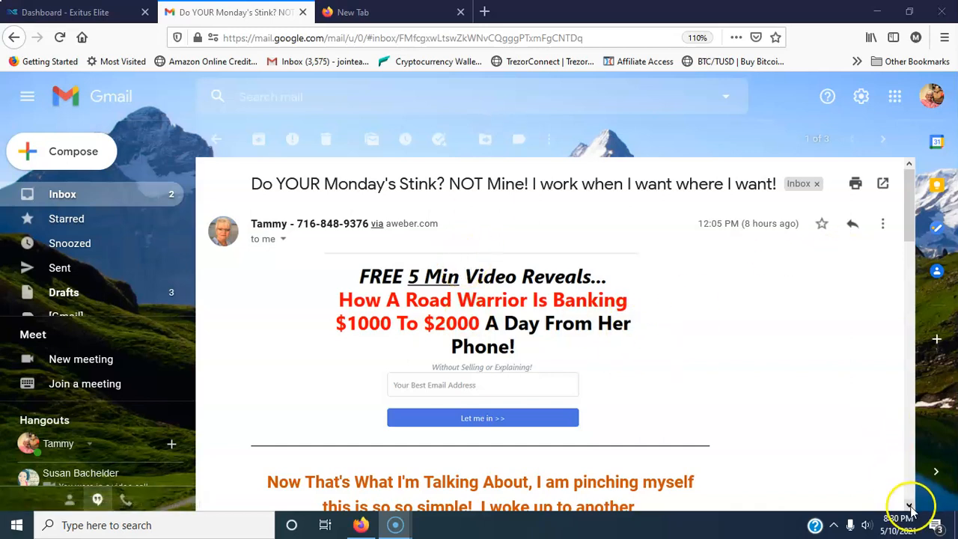
Review the email, check the blank new tab and revisit the Exitus Elite dashboard overview
scroll("down", 3)
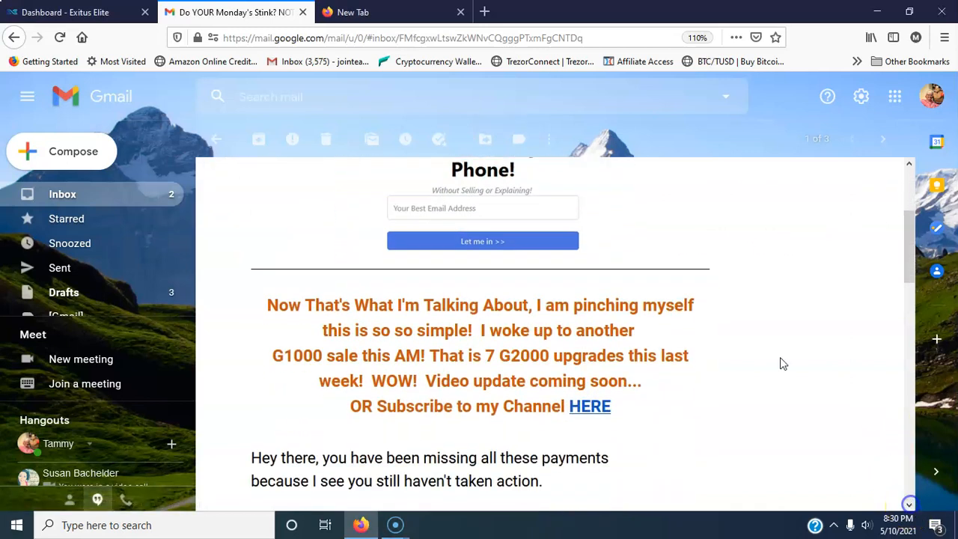
mouse_move(785, 208)
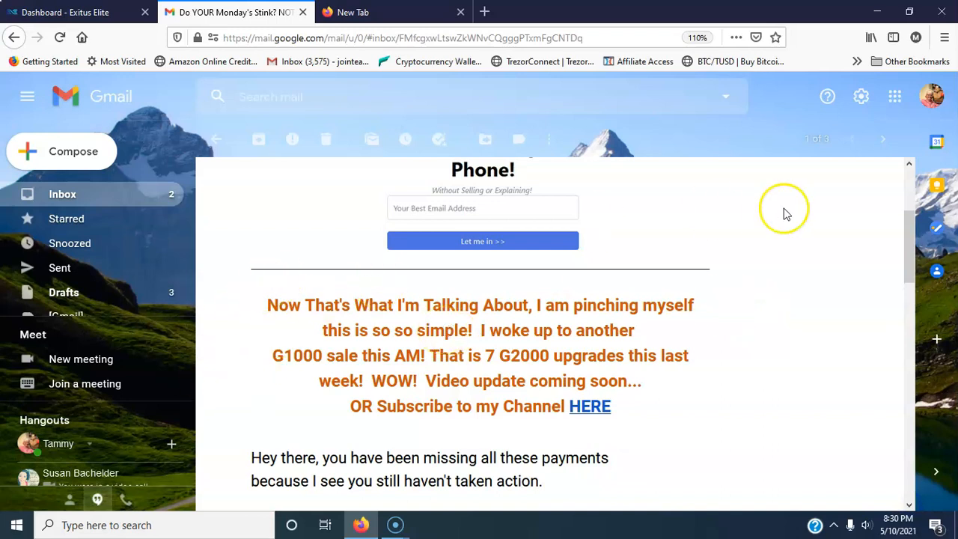
scroll("up", 3)
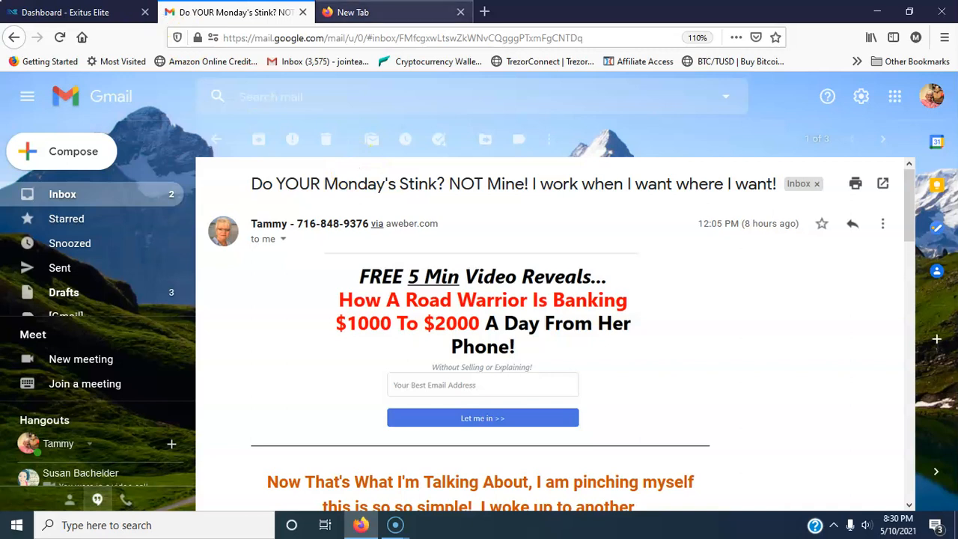
mouse_move(272, 270)
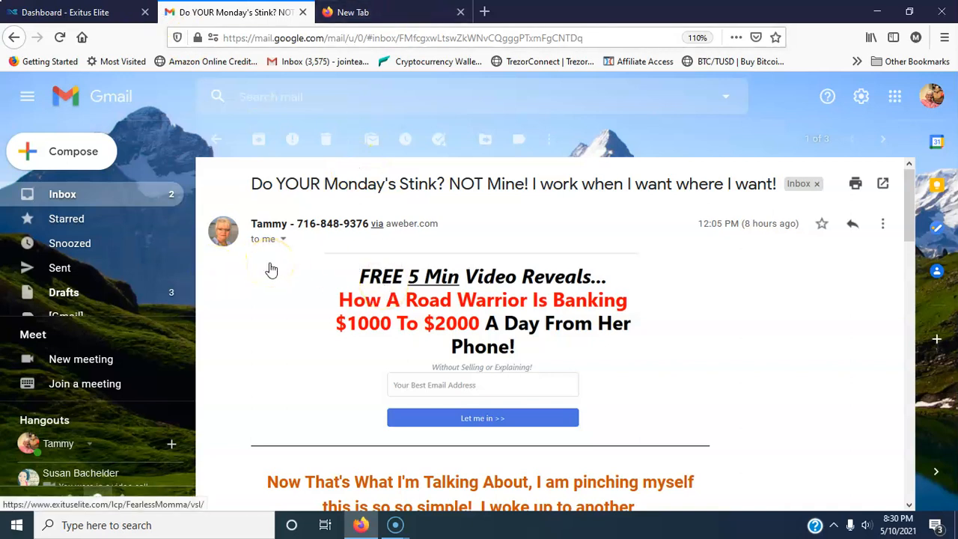
mouse_move(338, 395)
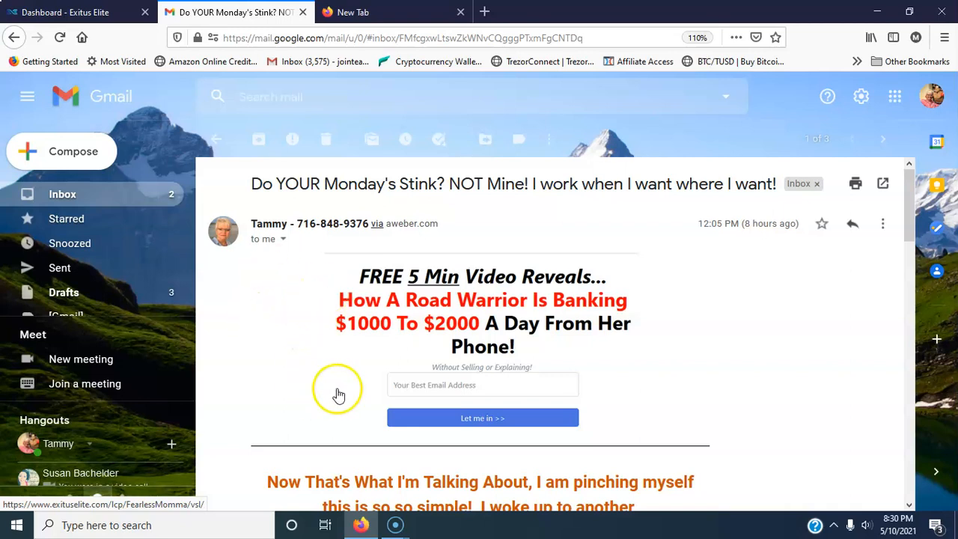
mouse_move(325, 383)
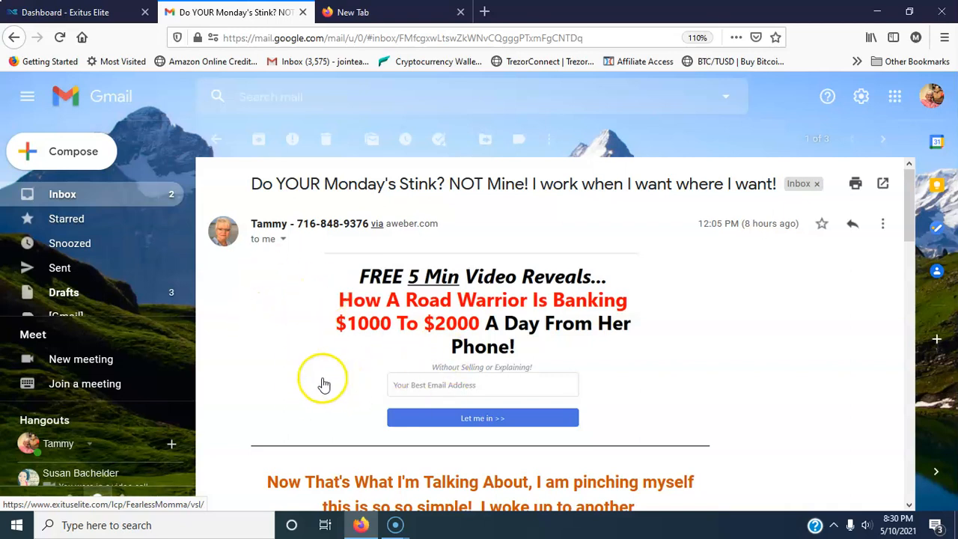
mouse_move(302, 282)
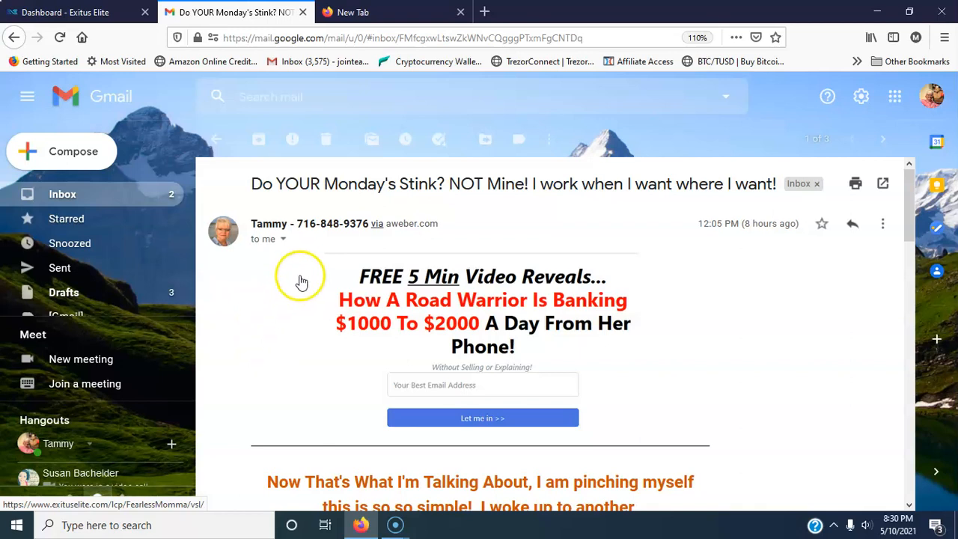
mouse_move(258, 381)
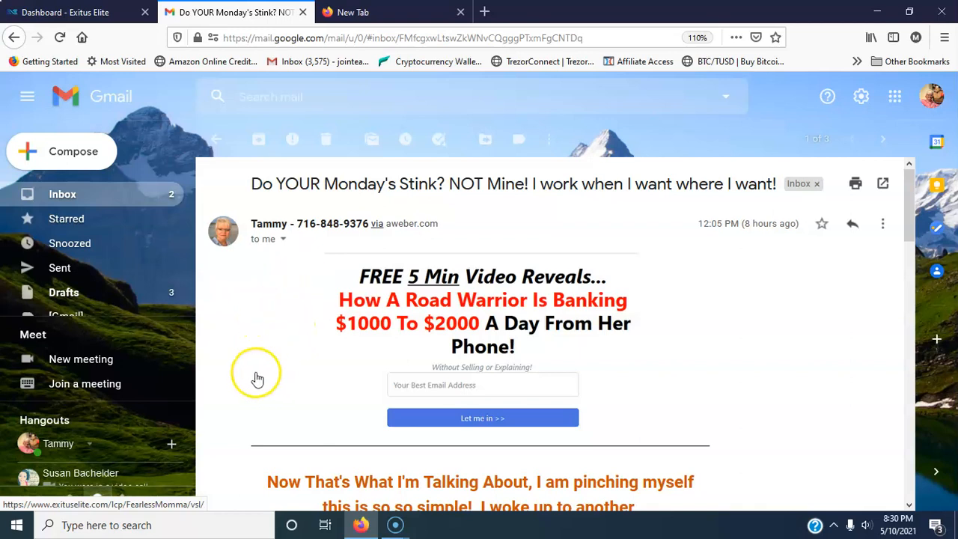
mouse_move(798, 182)
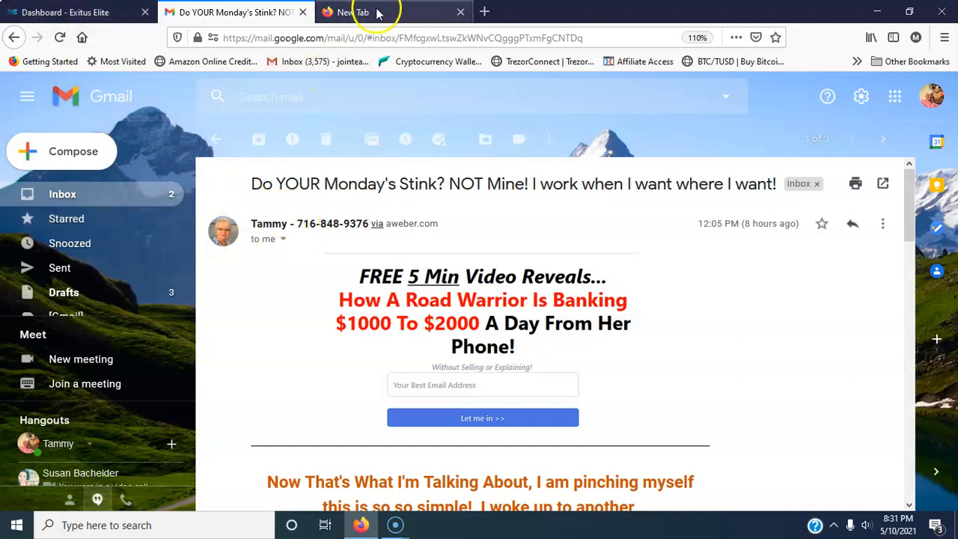
left_click(367, 11)
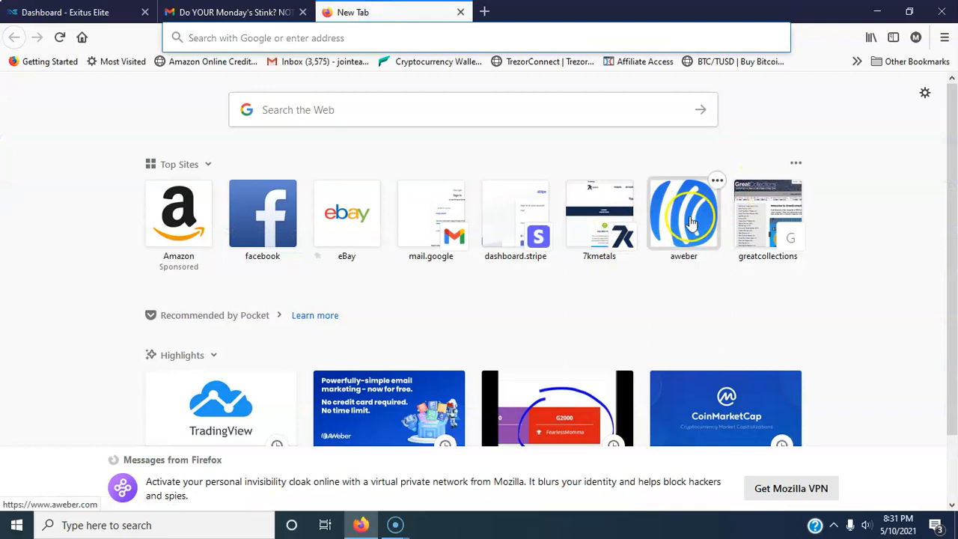
left_click(232, 12)
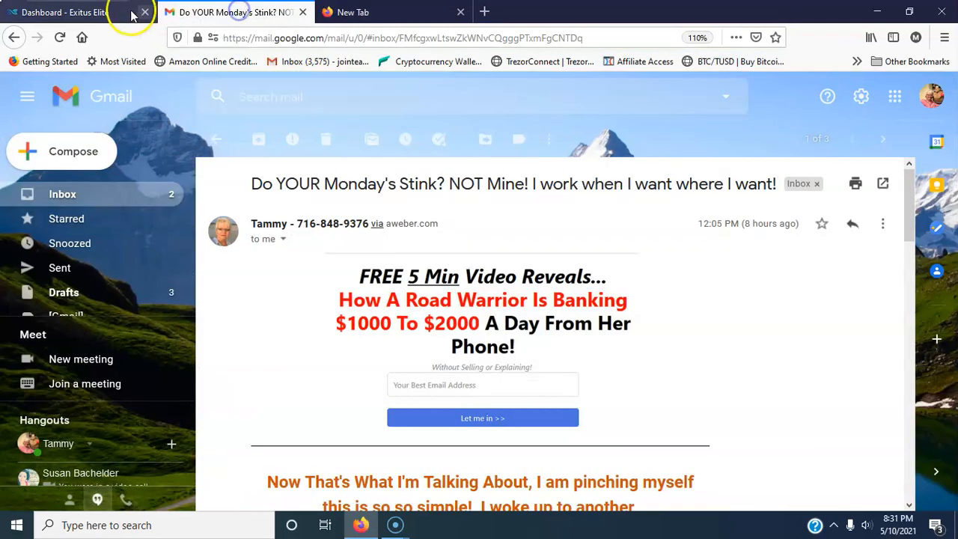
left_click(63, 12)
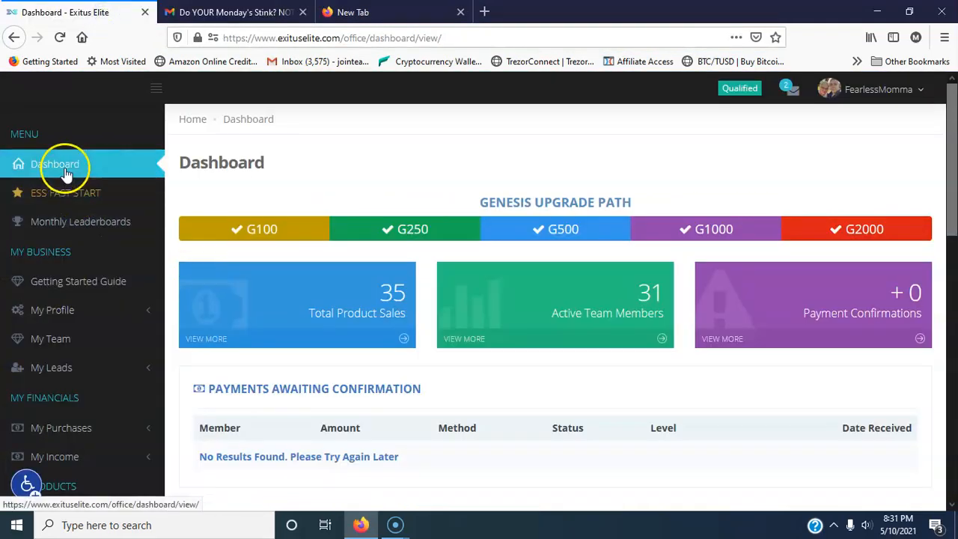
left_click(54, 163)
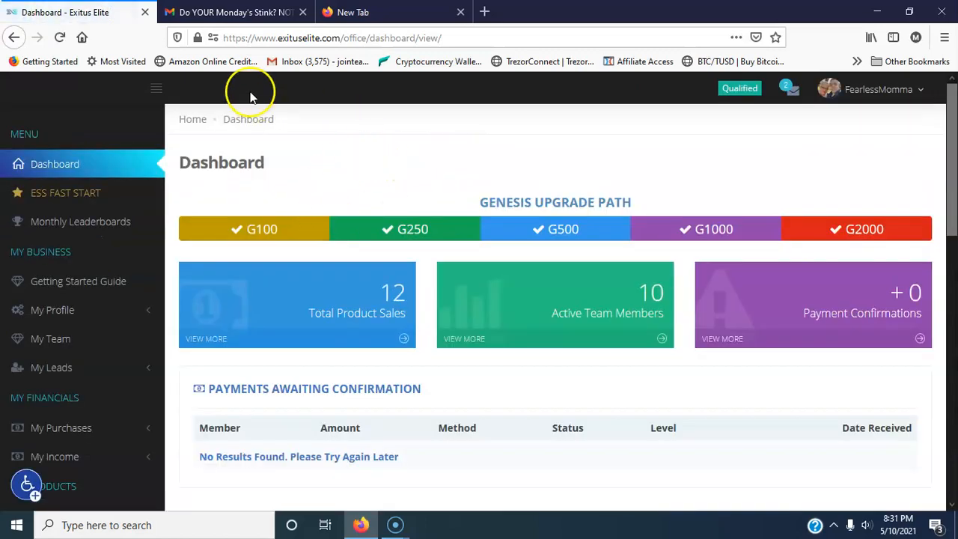
Return to the Tammy marketing email in Gmail after checking the new tab
left_click(231, 12)
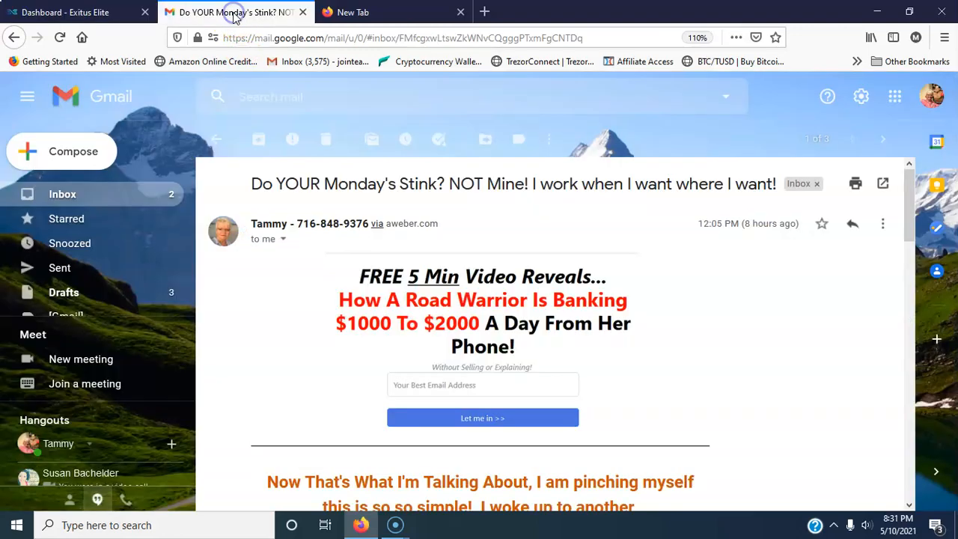
mouse_move(236, 381)
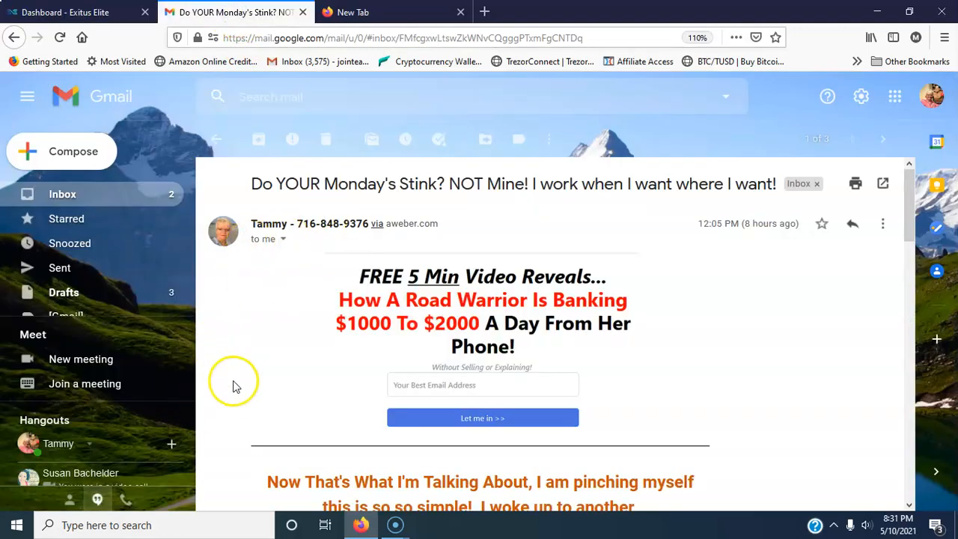
left_click(353, 12)
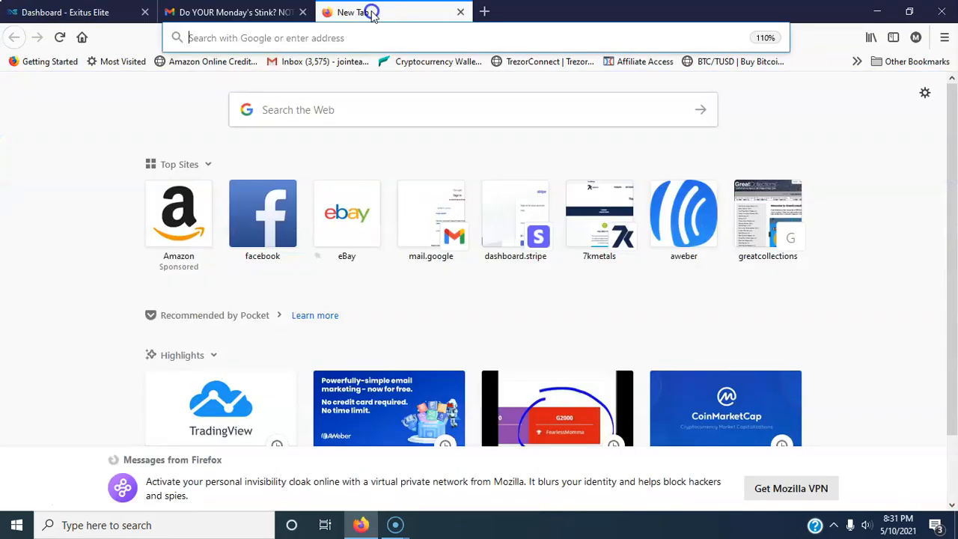
left_click(225, 12)
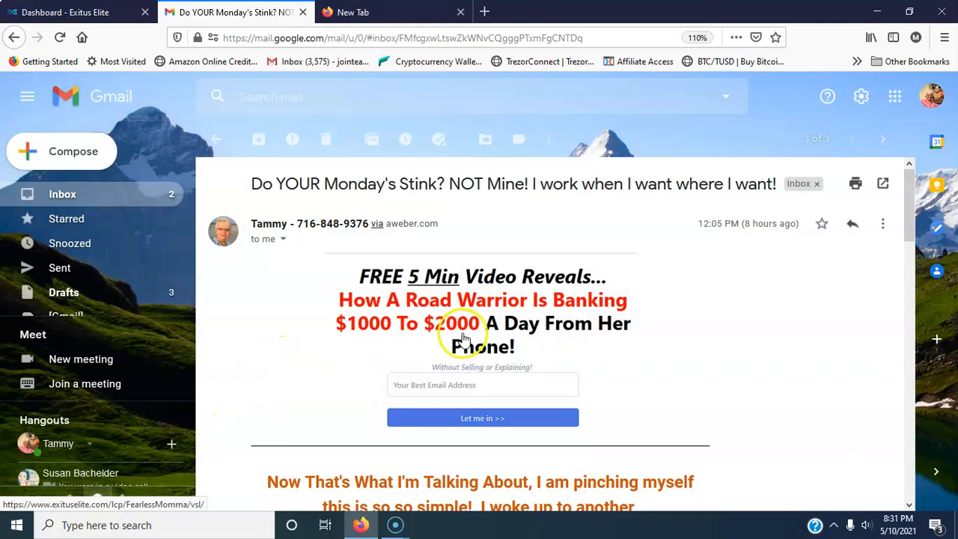
mouse_move(455, 331)
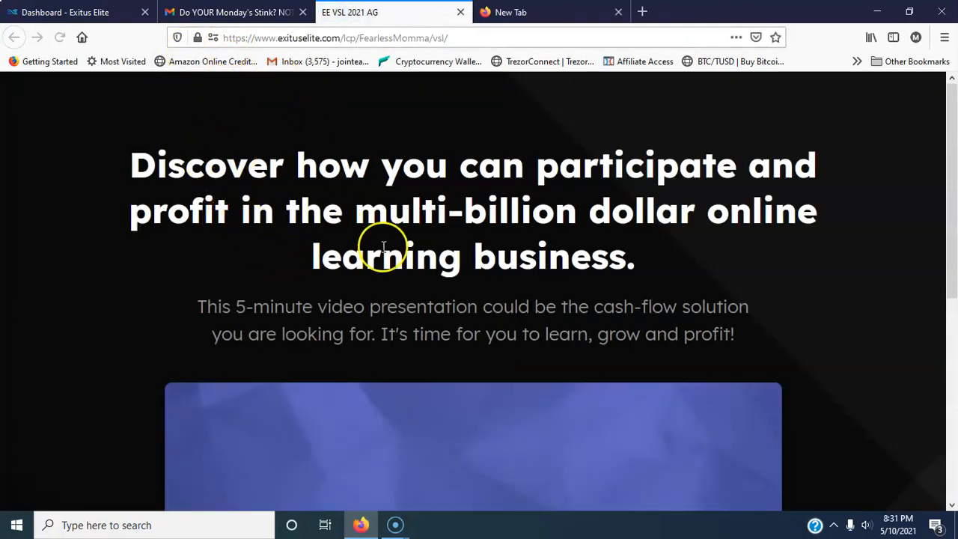
left_click(232, 12)
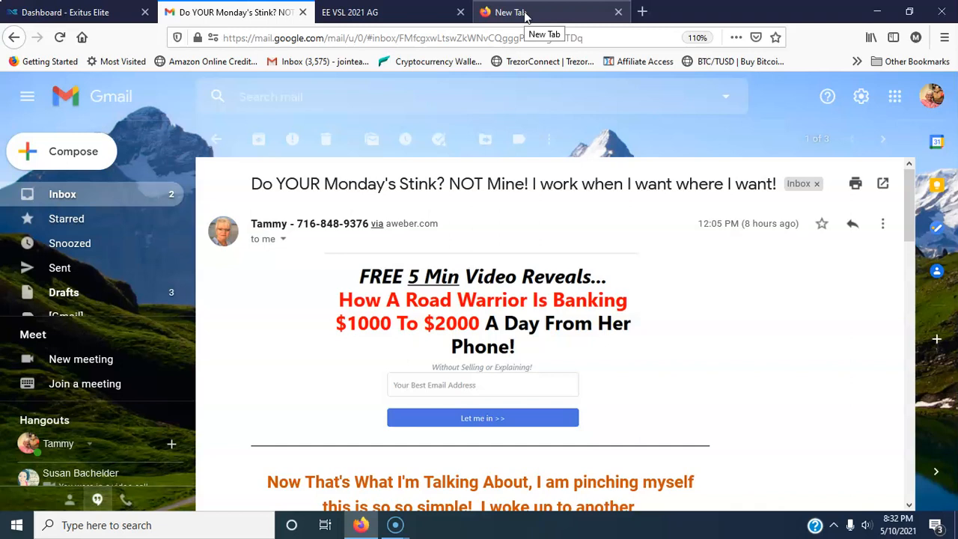
mouse_move(332, 353)
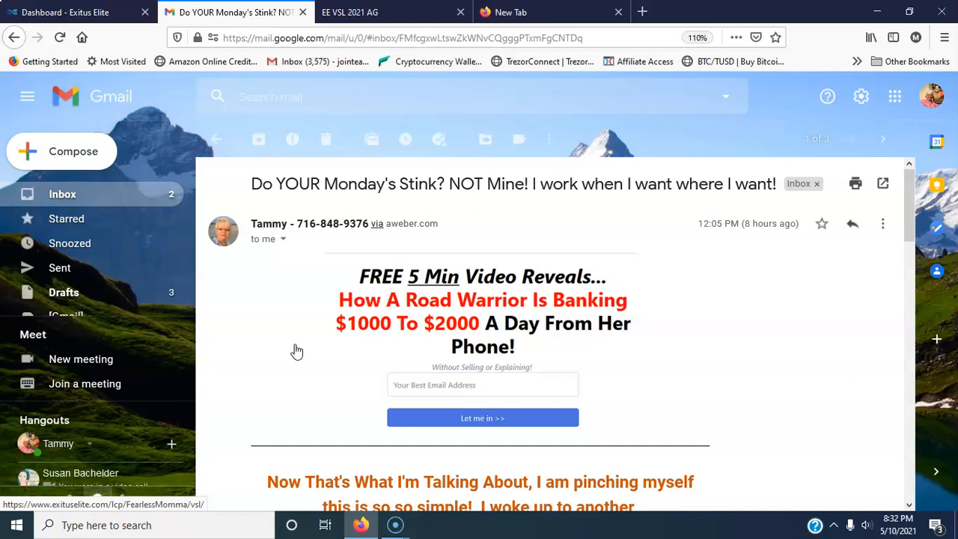
mouse_move(262, 326)
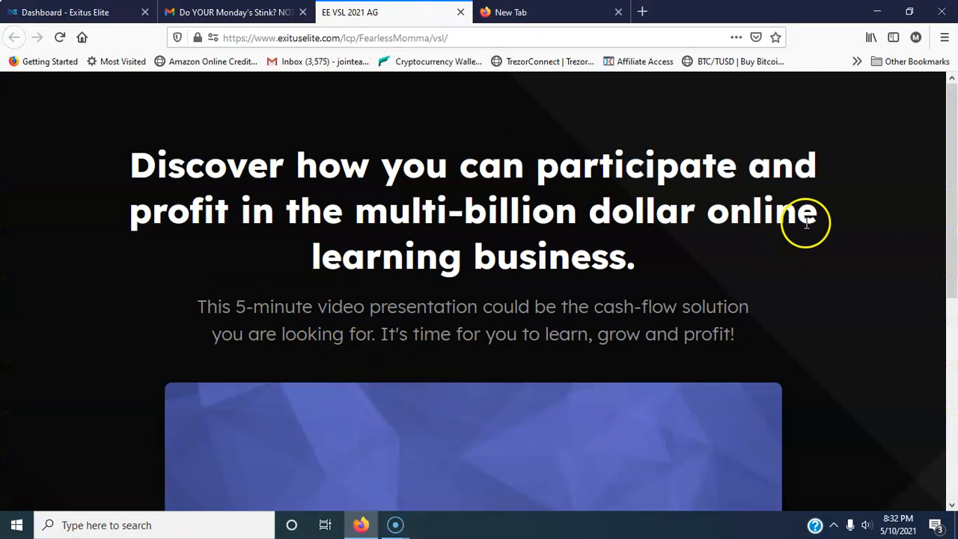
Scroll through the Exitus Elite video presentation page and briefly check the marketing email
scroll("down", 3)
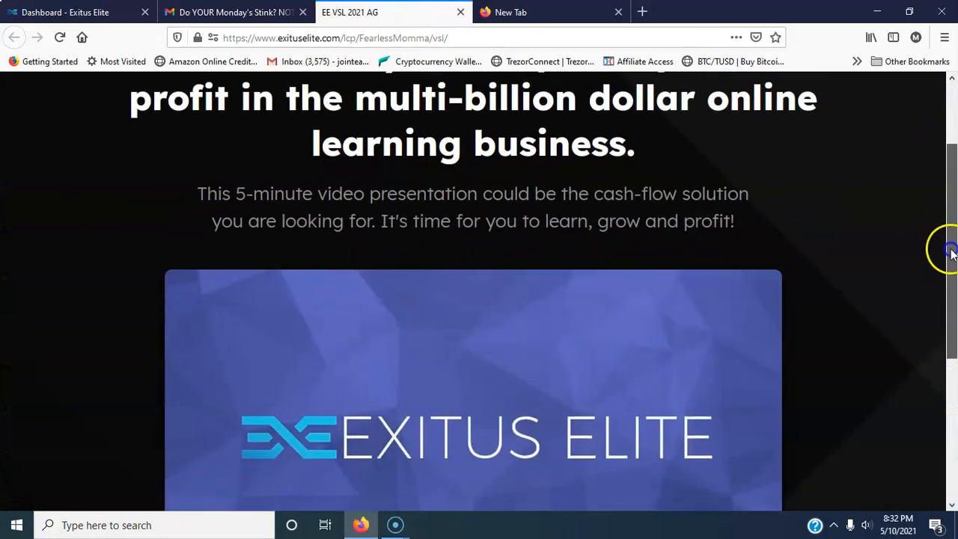
scroll("down", 3)
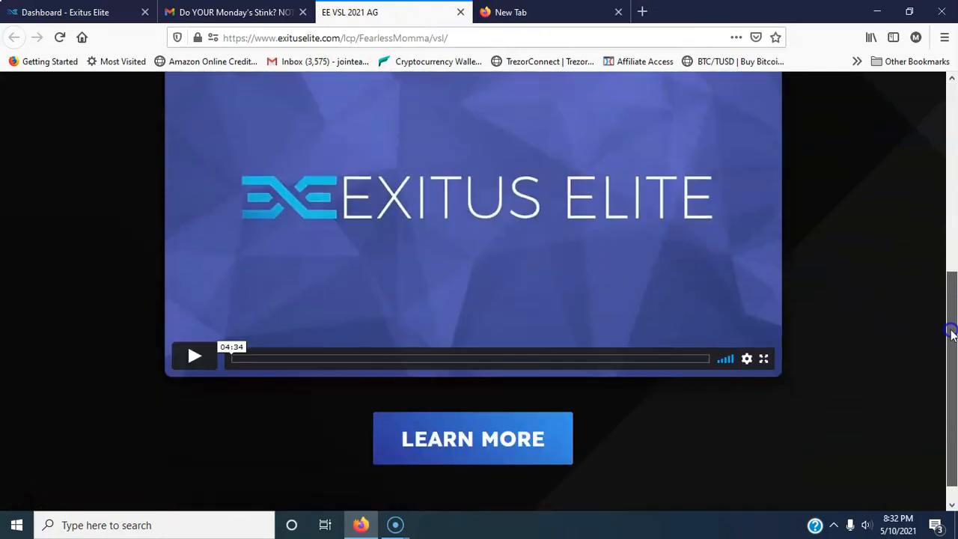
scroll("up", 3)
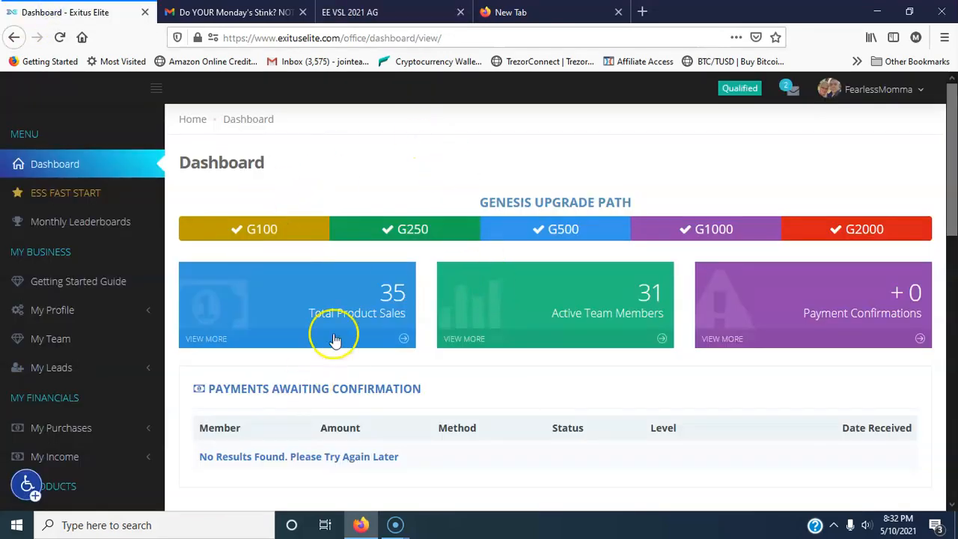
mouse_move(411, 207)
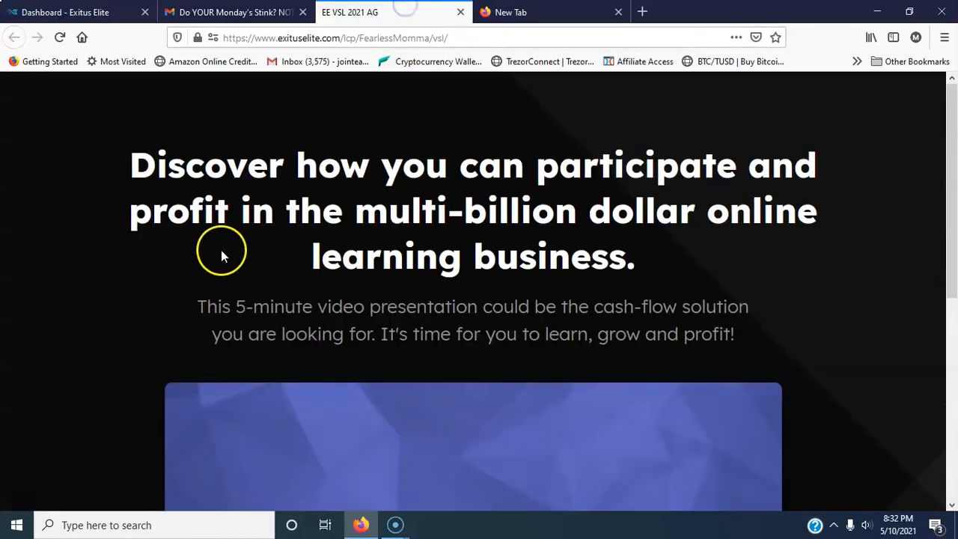
scroll("down", 3)
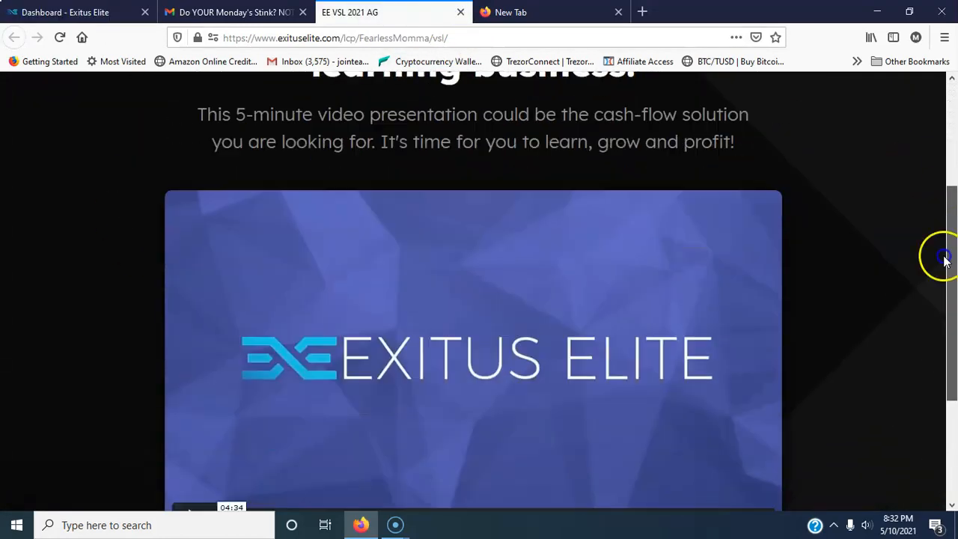
scroll("down", 3)
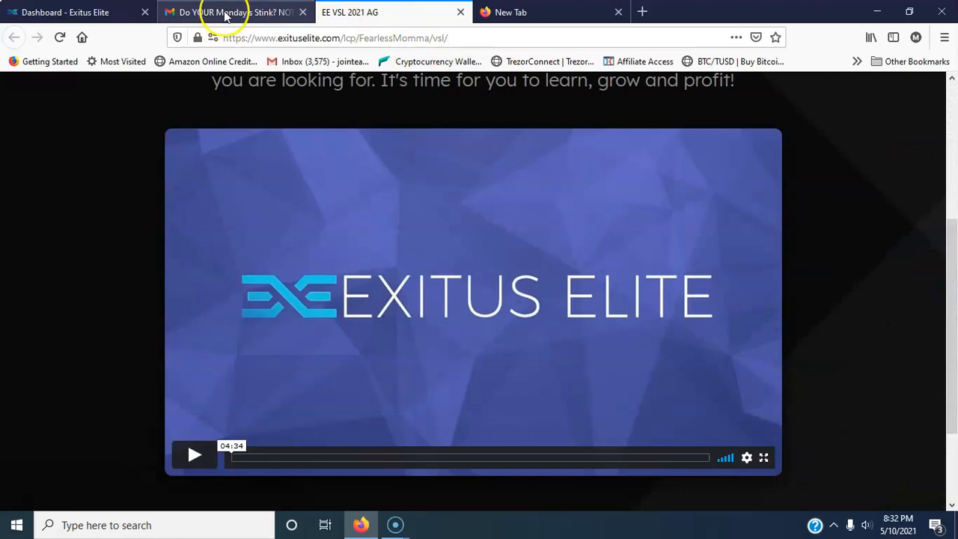
left_click(232, 12)
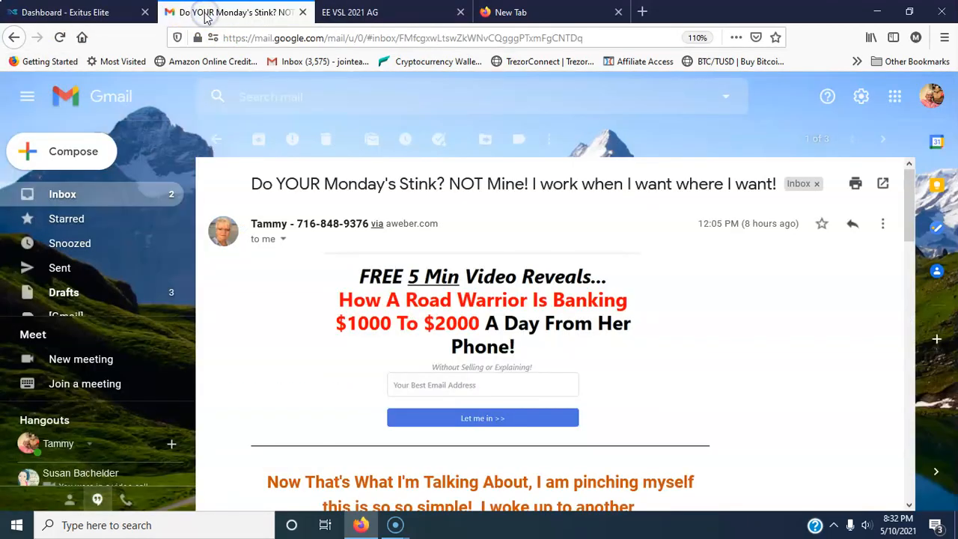
left_click(393, 12)
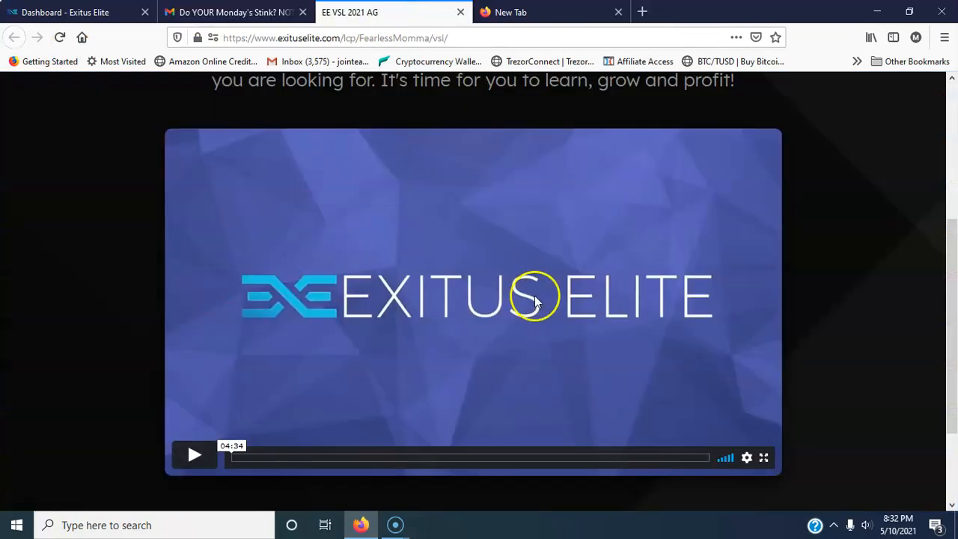
scroll("up", 3)
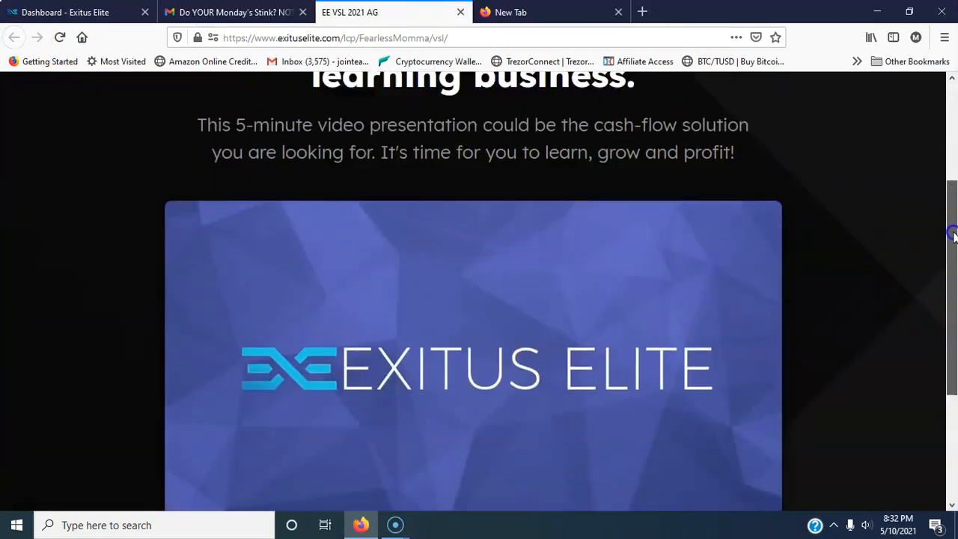
scroll("down", 3)
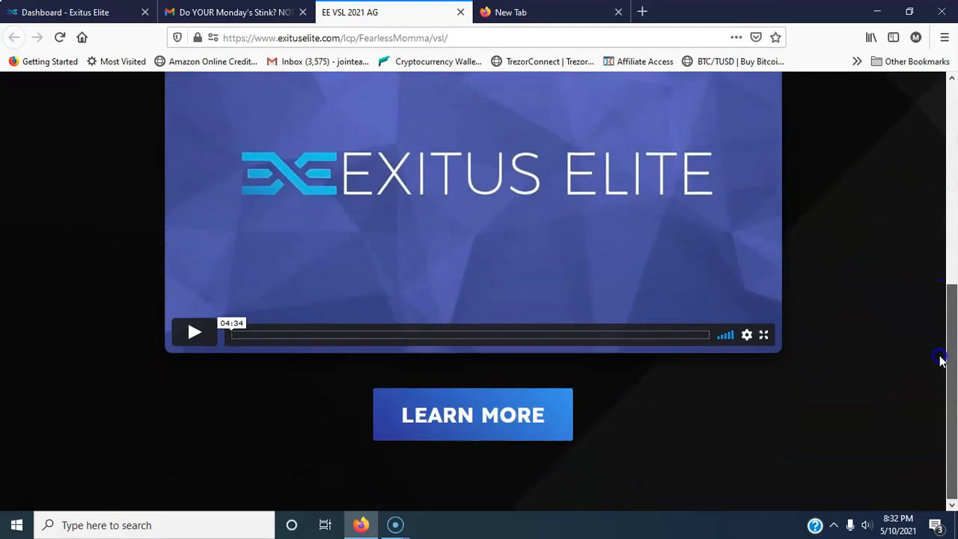
Read through the Tammy email in Gmail, then bring the video presentation page back up
left_click(232, 12)
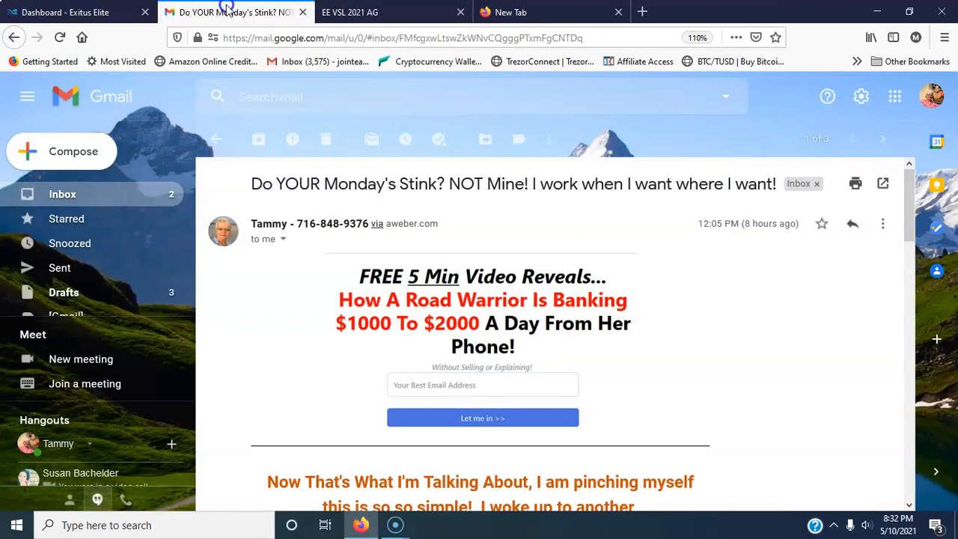
mouse_move(891, 266)
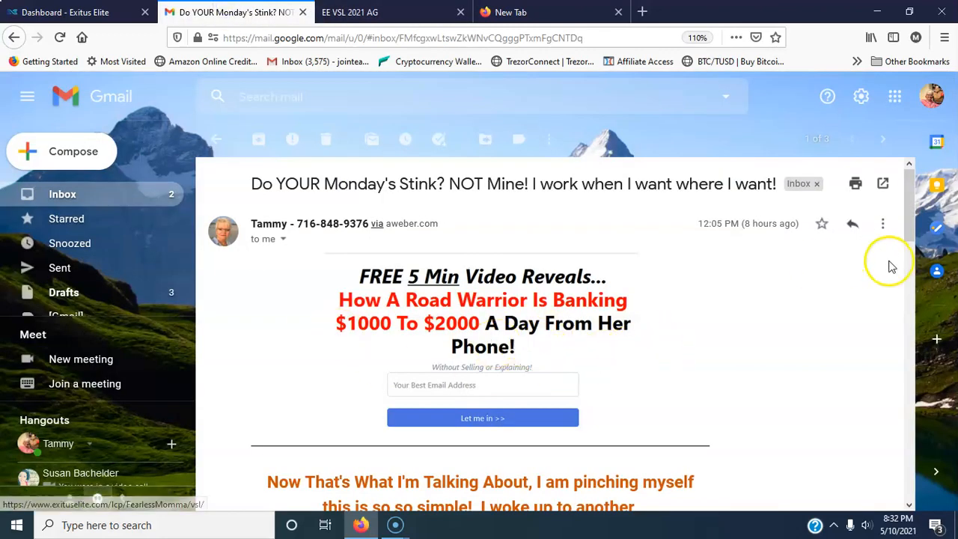
scroll("down", 3)
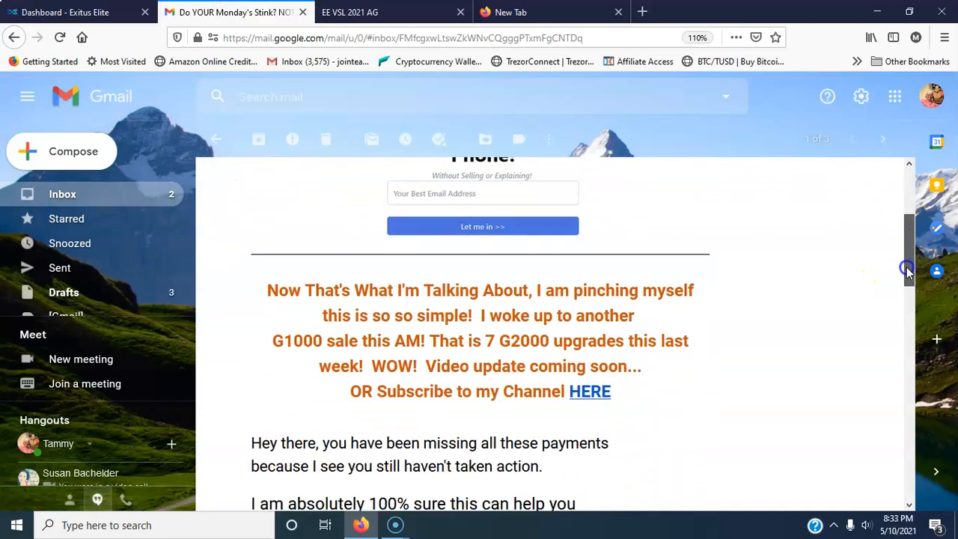
scroll("down", 3)
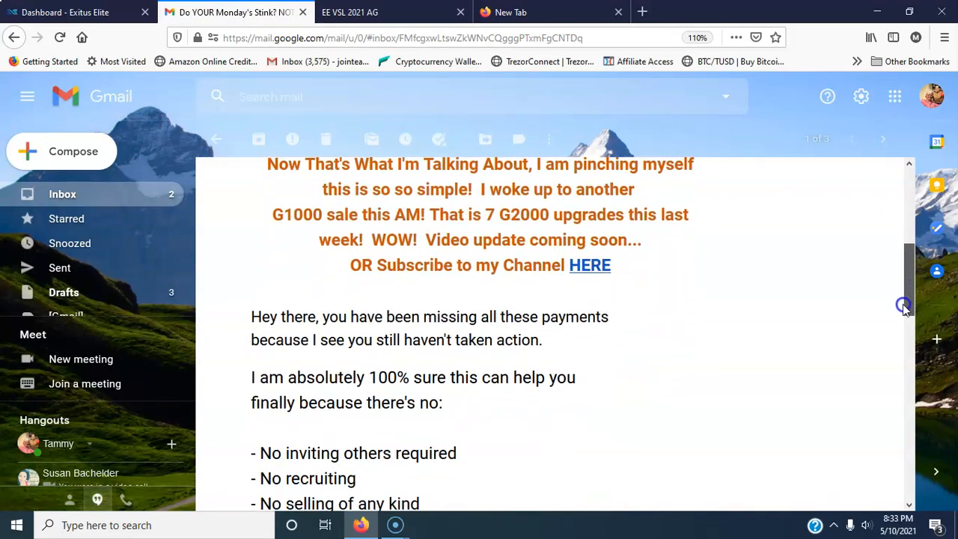
scroll("up", 3)
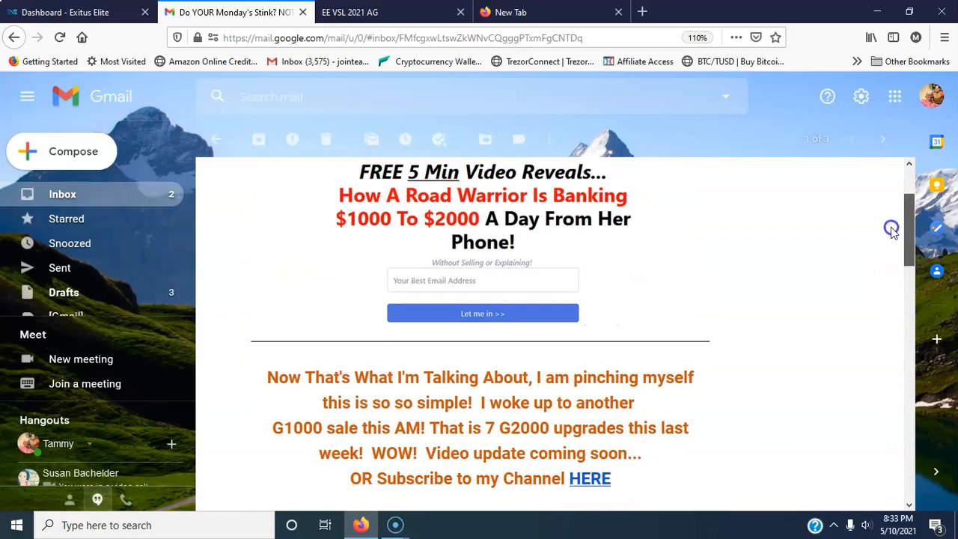
scroll("down", 3)
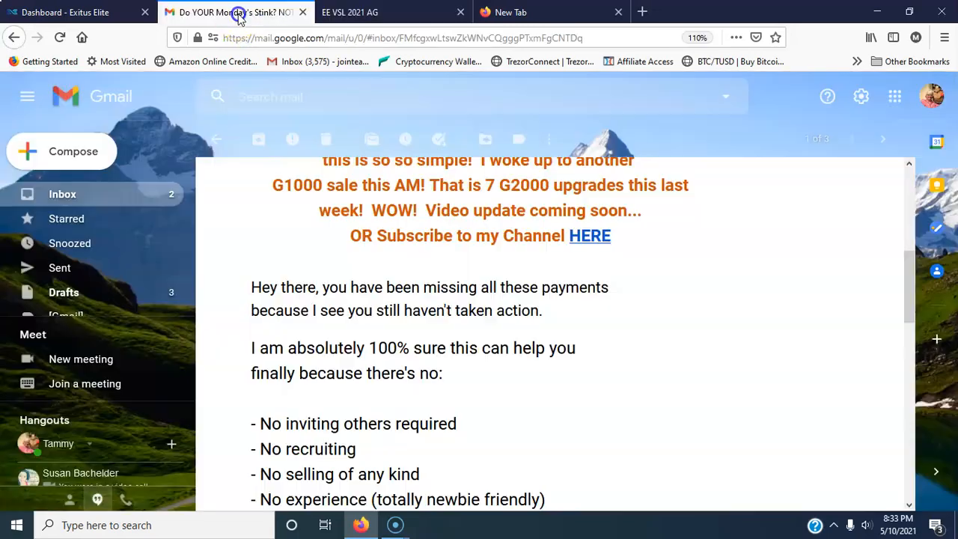
left_click(349, 12)
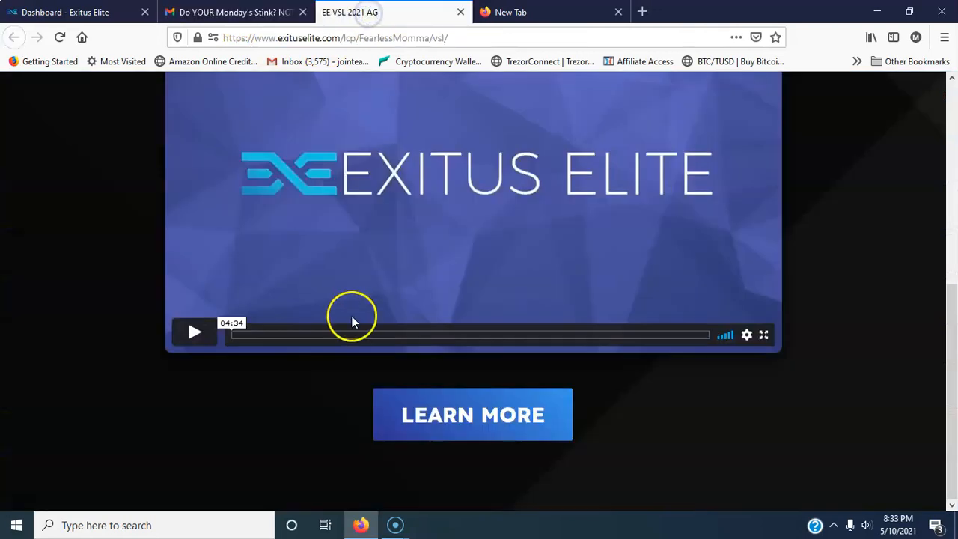
mouse_move(610, 428)
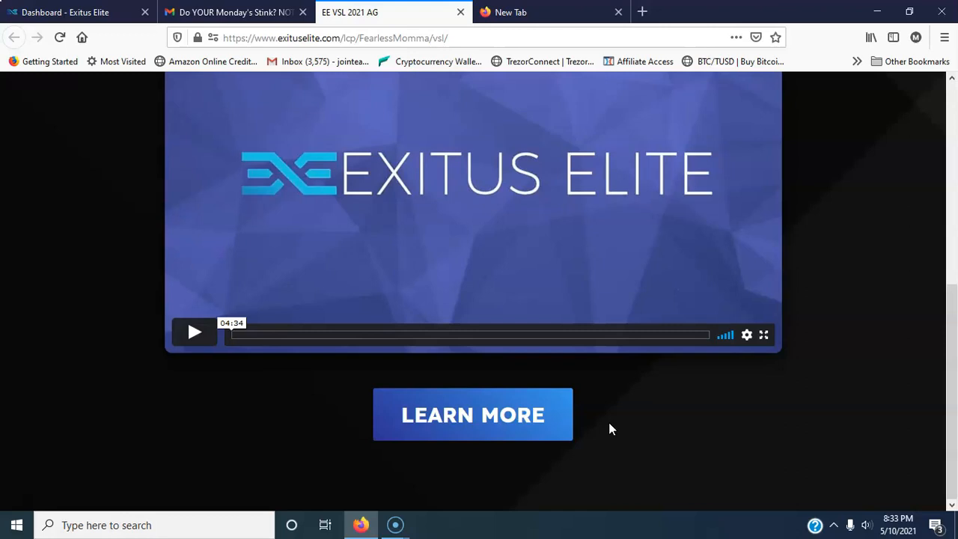
mouse_move(437, 374)
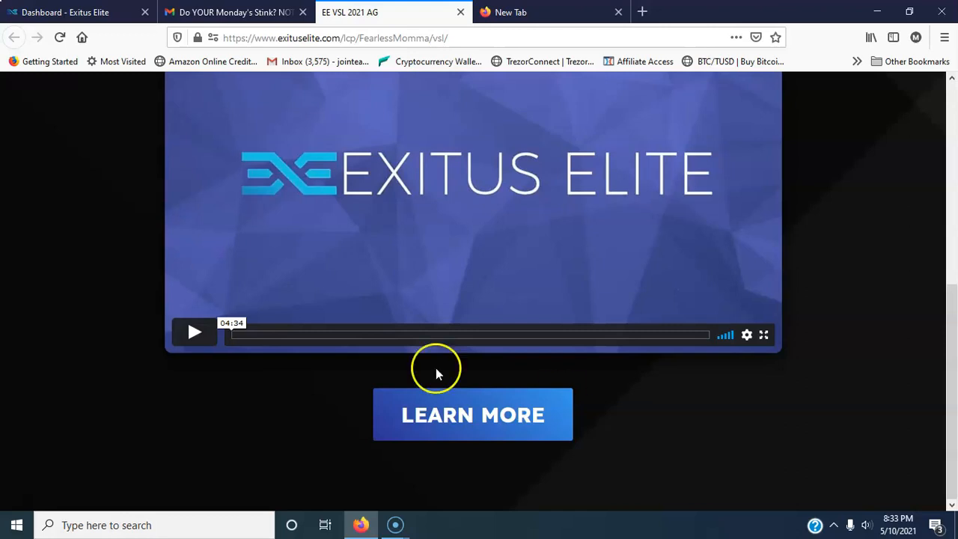
mouse_move(236, 62)
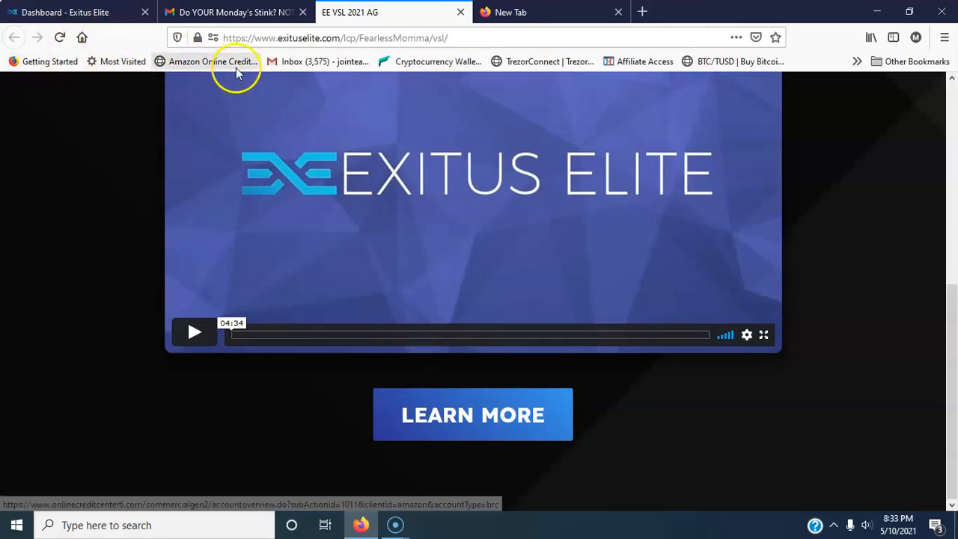
Enter the getfearlessfreedom.com capture page address in a new Firefox tab
left_click(508, 12)
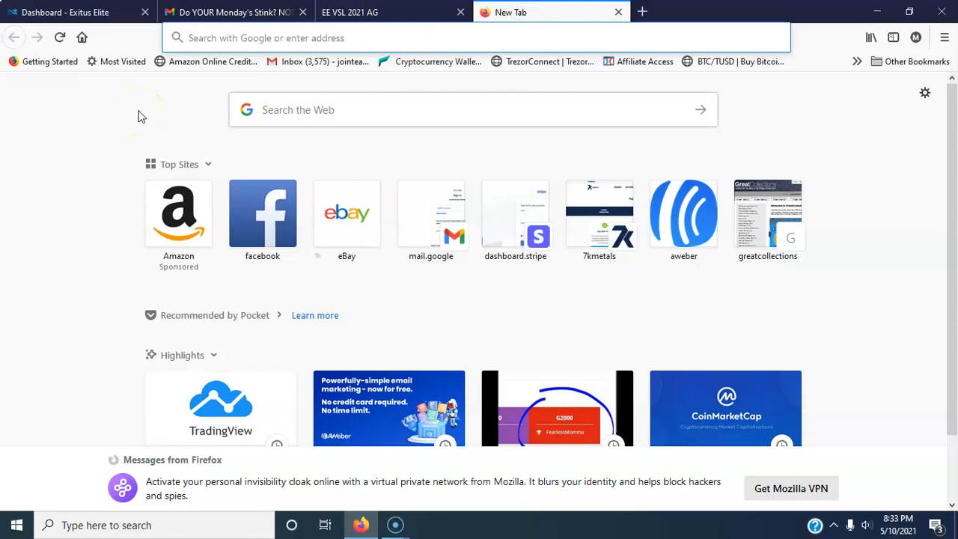
type("pers")
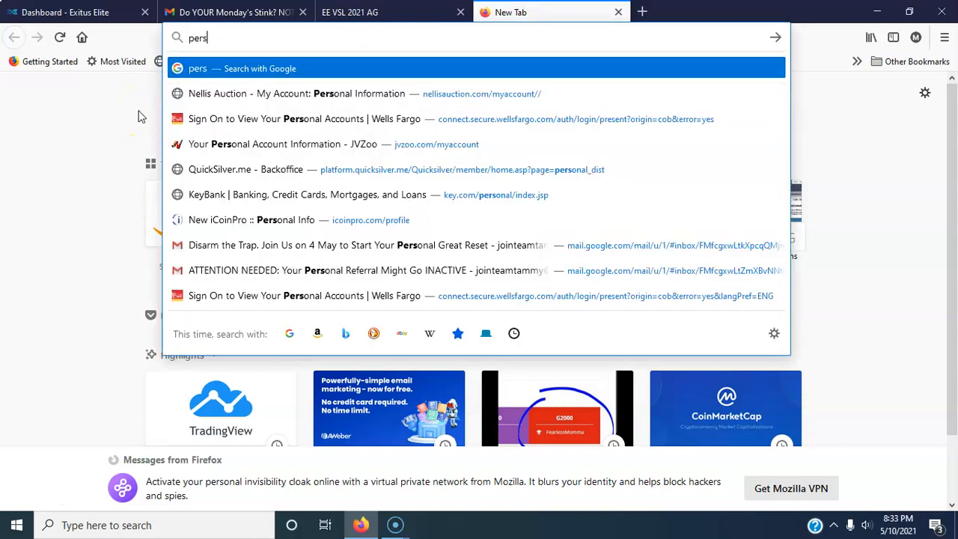
type("t")
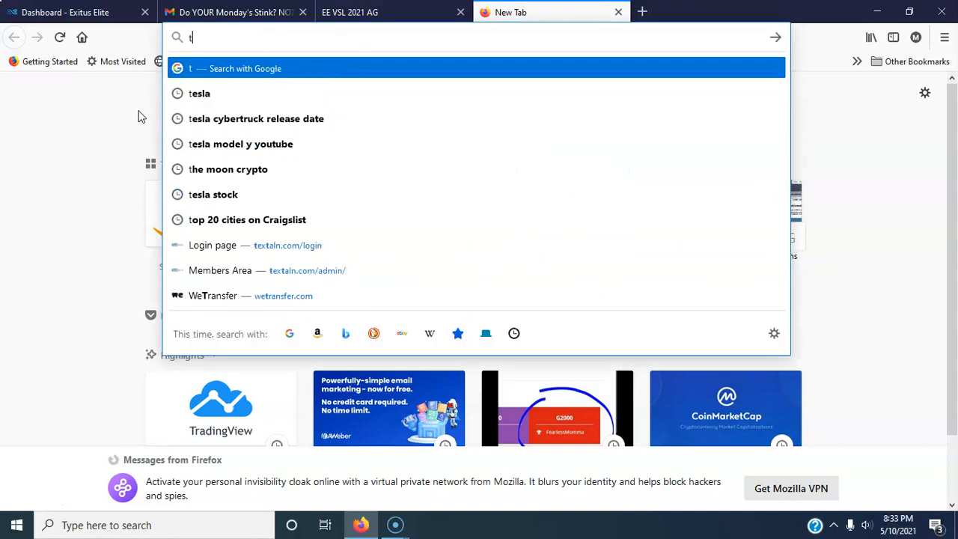
type("yourpersona")
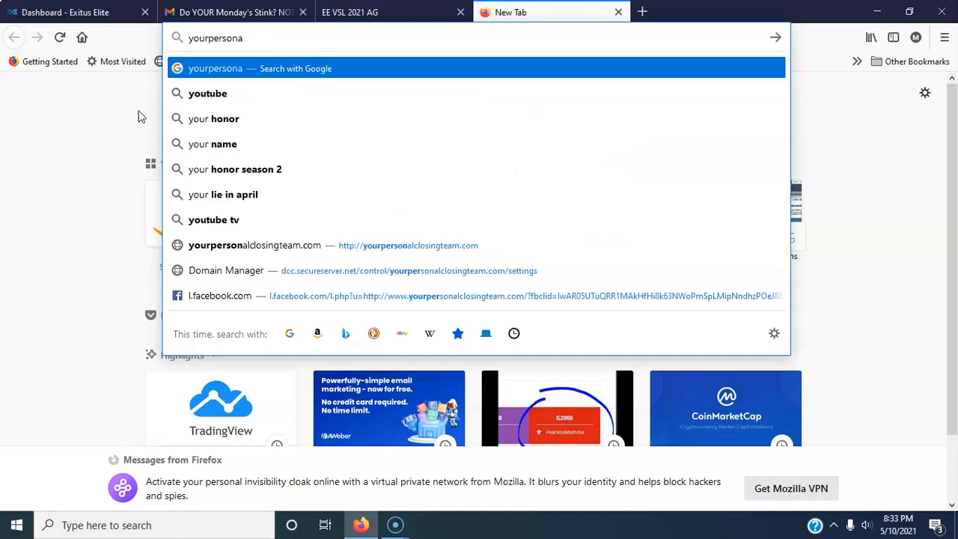
type("l")
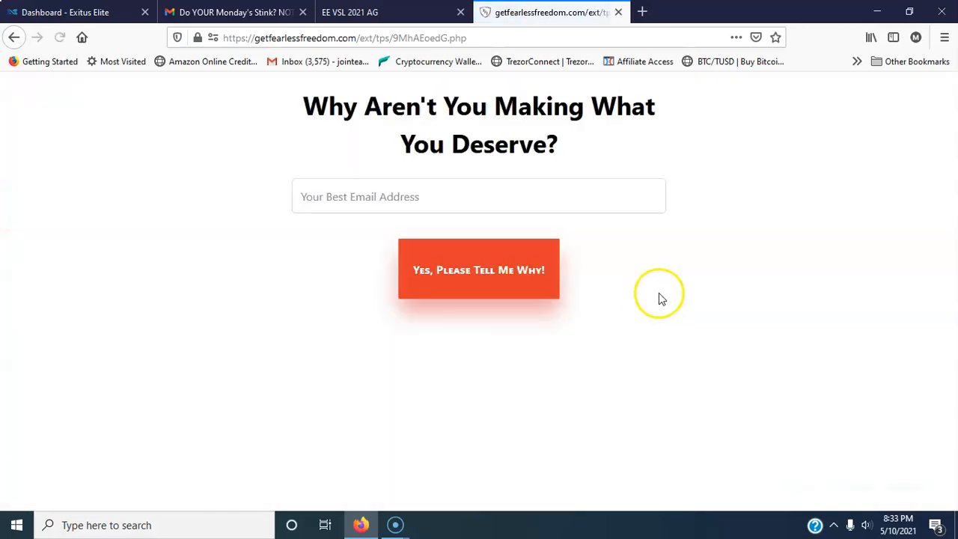
mouse_move(332, 257)
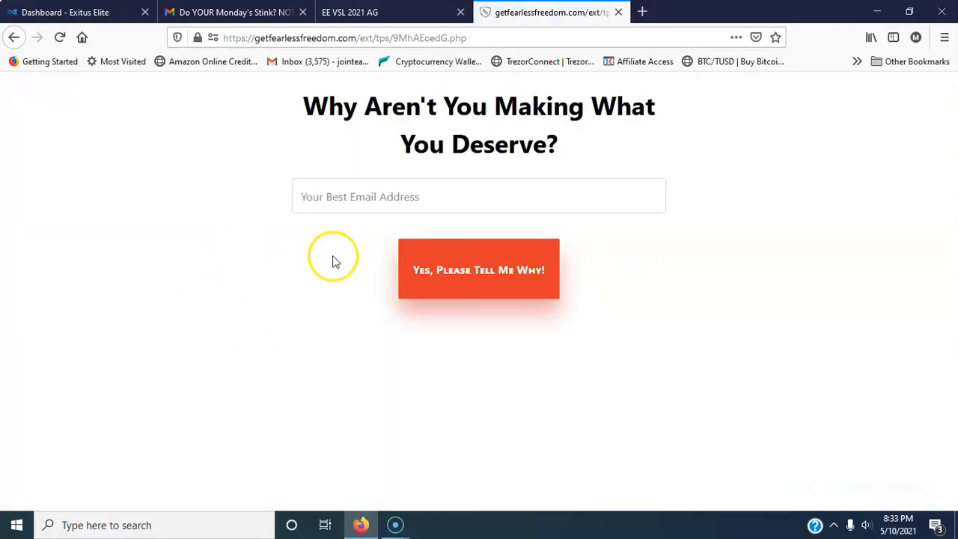
Fill the signup form with a saved autofill email address and submit it
left_click(479, 196)
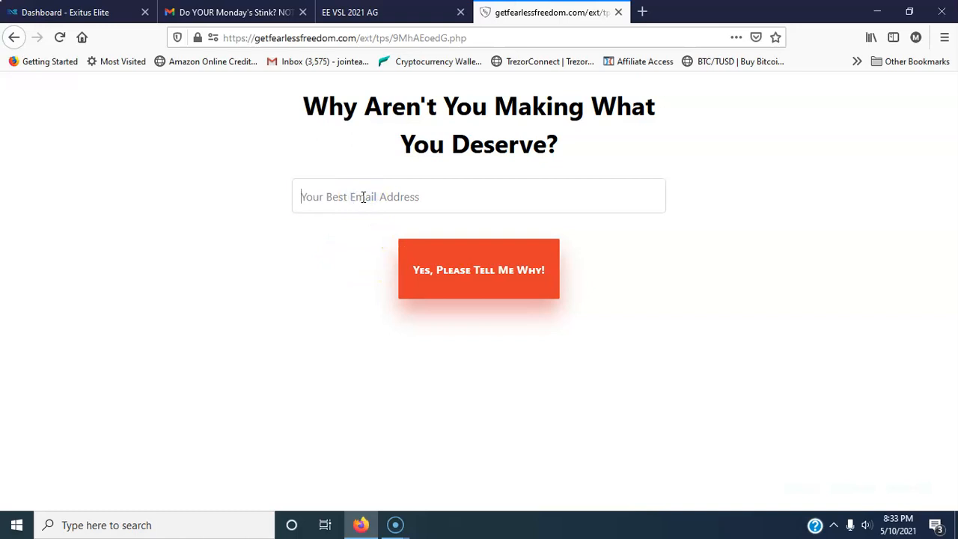
left_click(479, 196)
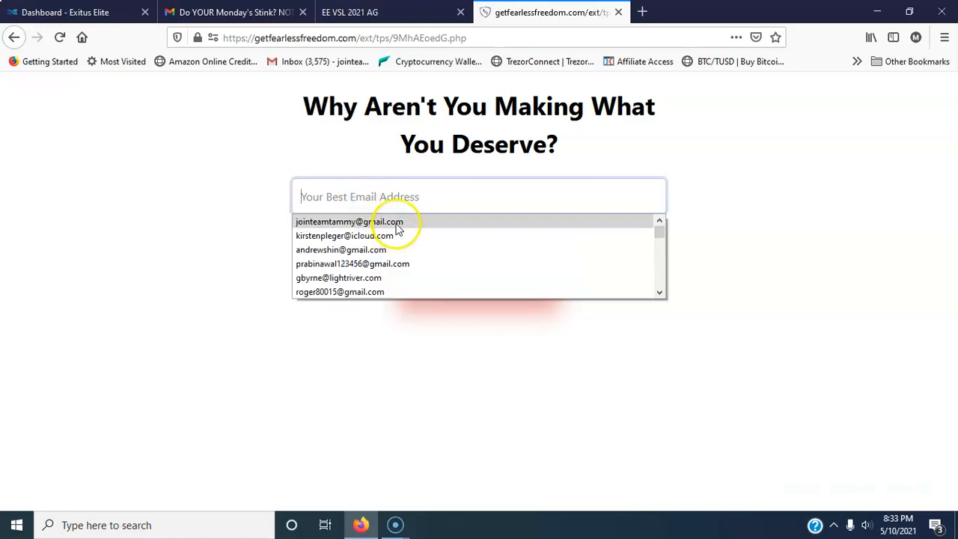
left_click(349, 222)
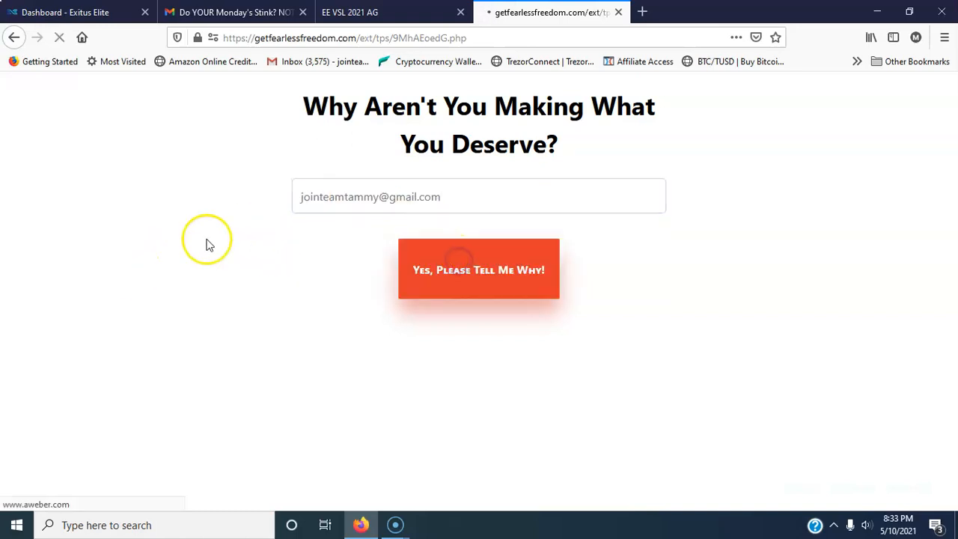
left_click(479, 269)
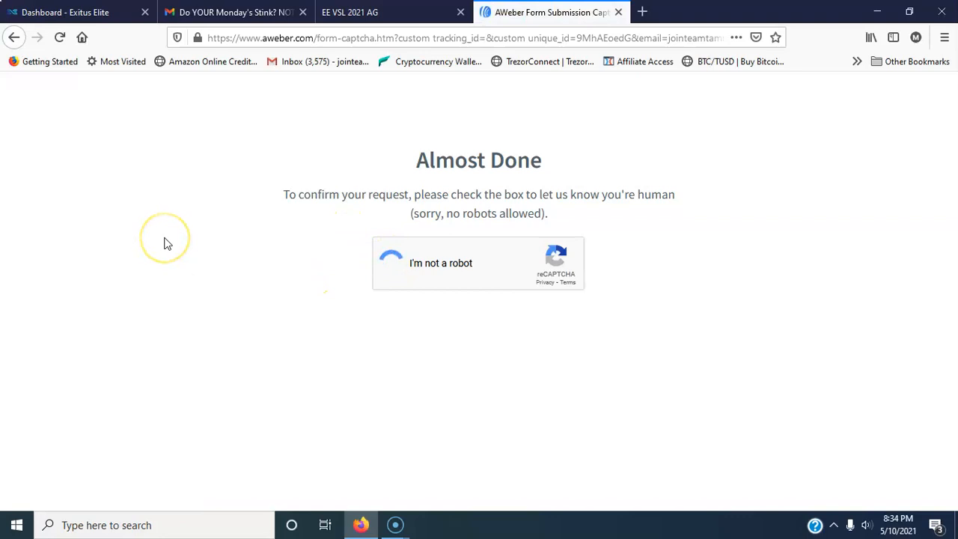
Tick the reCAPTCHA 'I'm not a robot' box on the Almost Done page
left_click(392, 263)
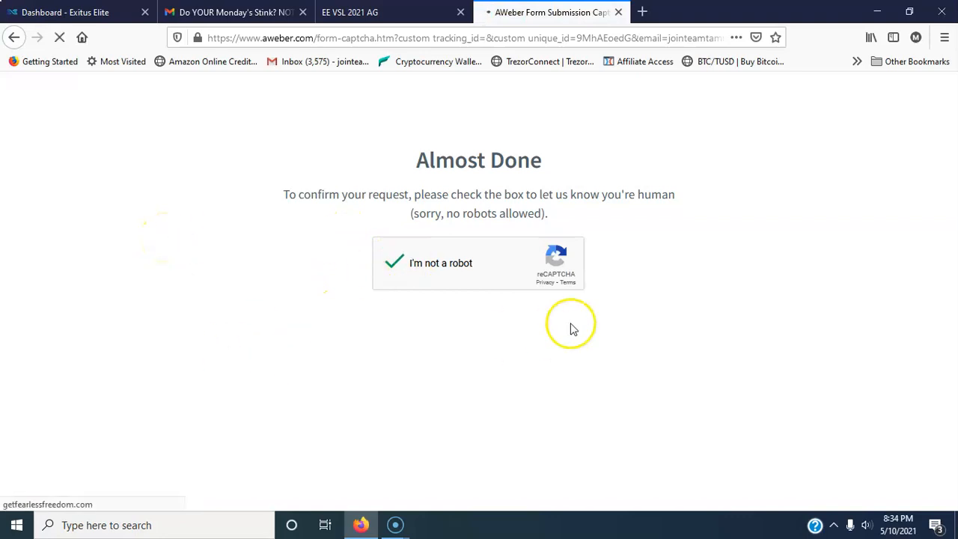
left_click(395, 264)
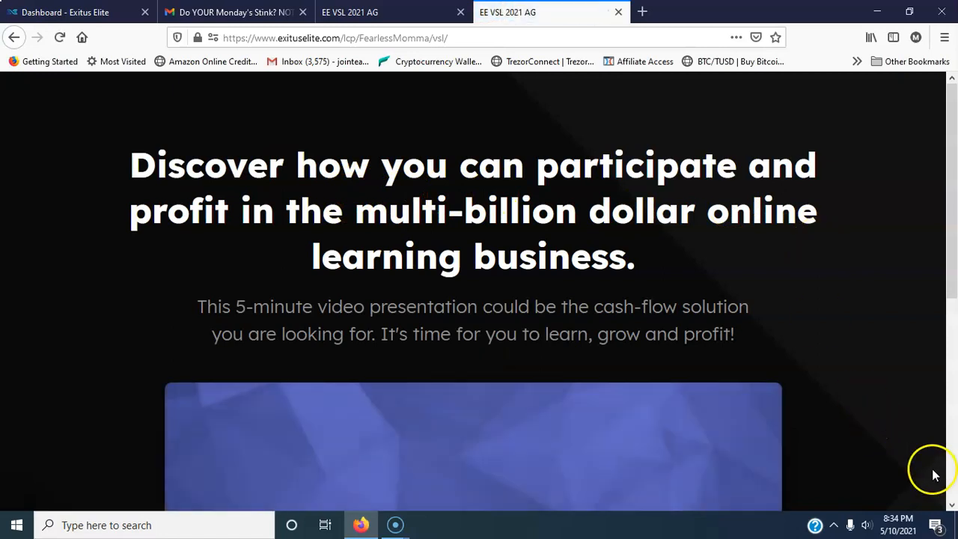
mouse_move(461, 204)
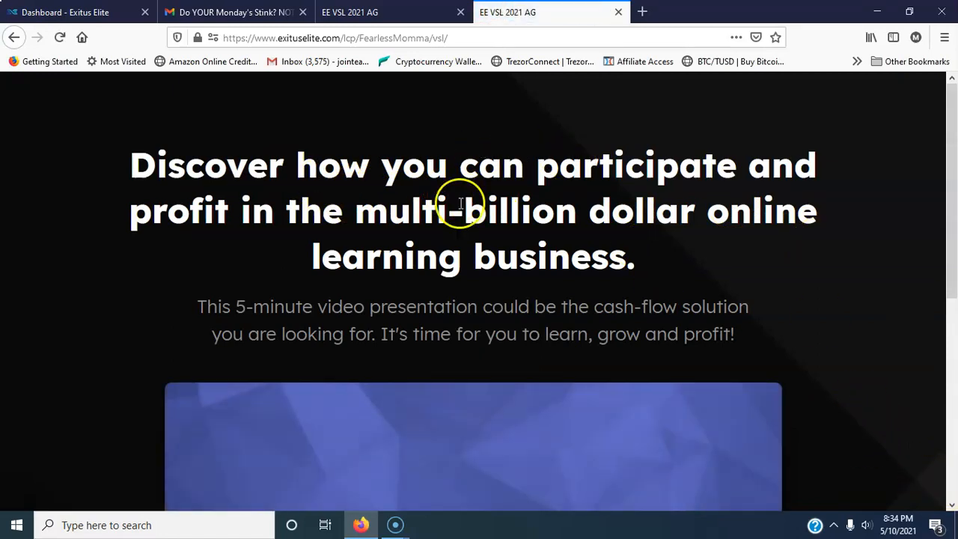
mouse_move(751, 225)
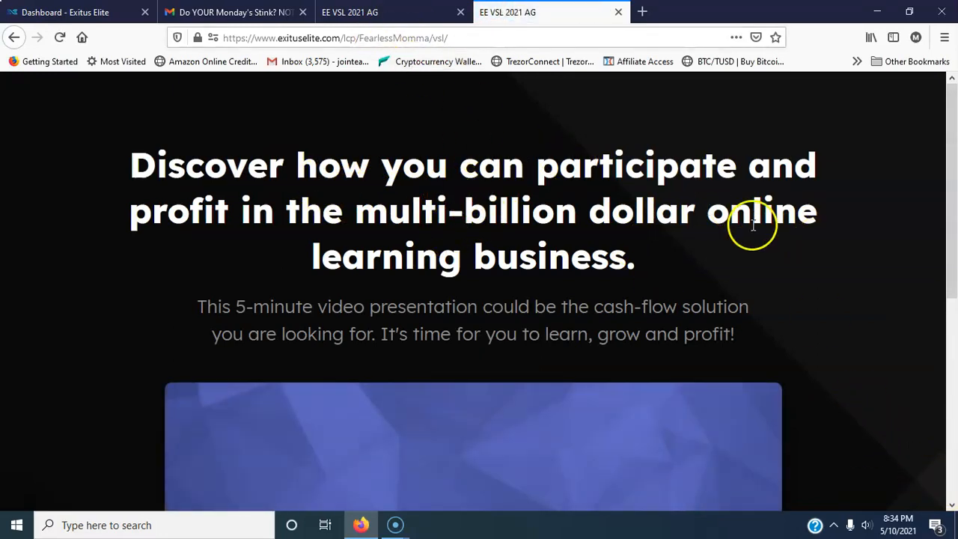
Look over the video page, then switch to the Dashboard - Exitus Elite tab
scroll("down", 3)
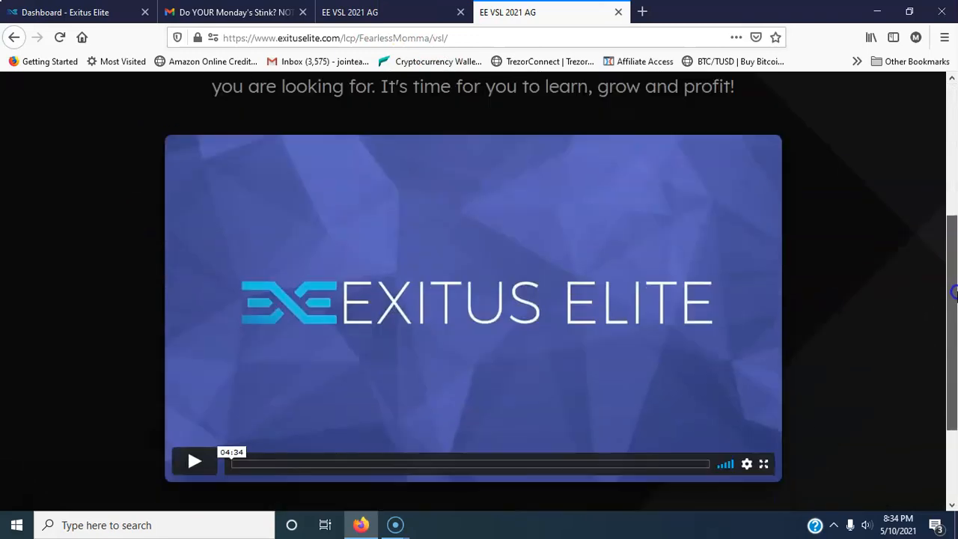
scroll("up", 3)
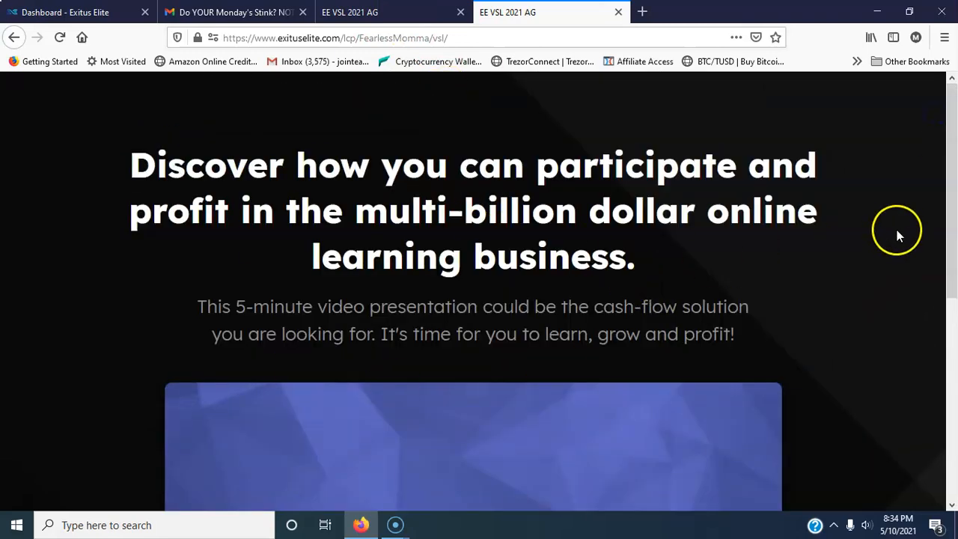
scroll("down", 3)
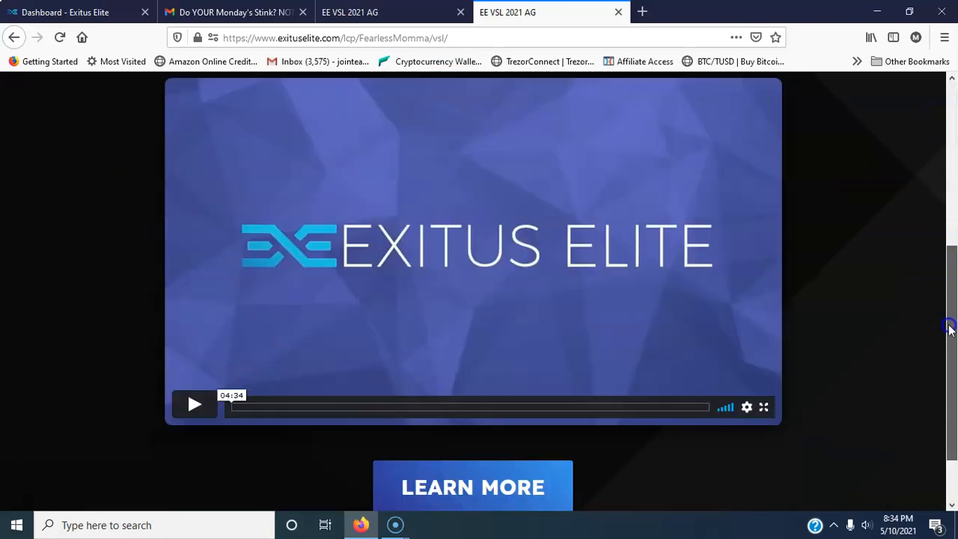
scroll("up", 3)
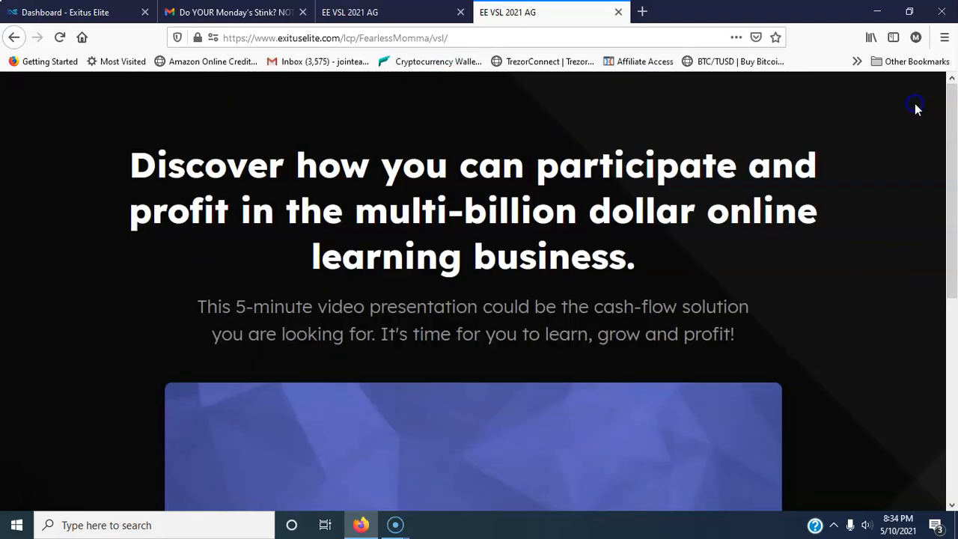
scroll("down", 3)
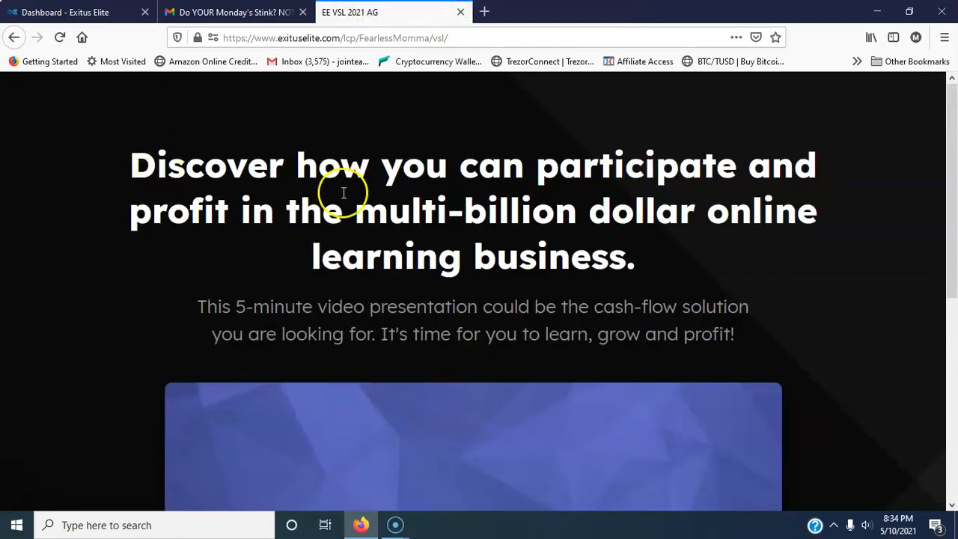
mouse_move(376, 213)
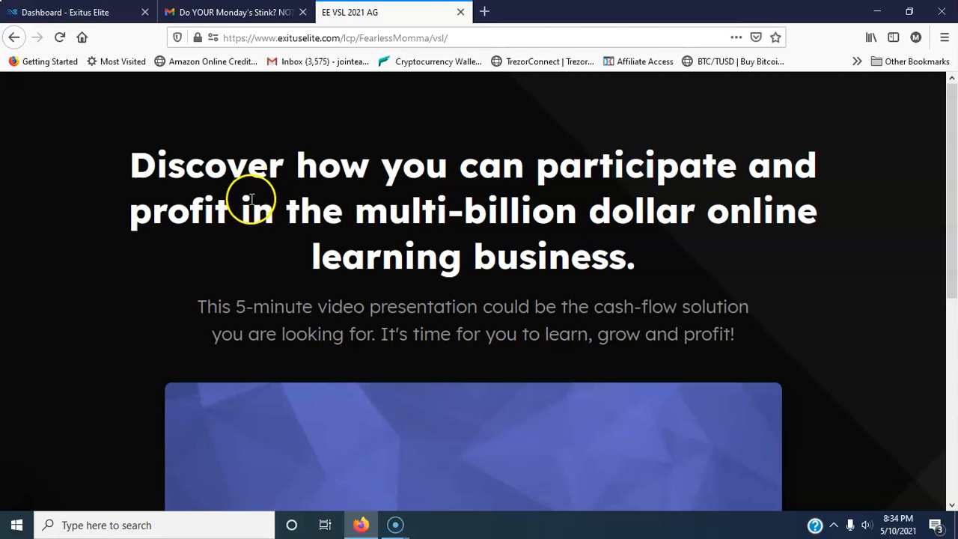
mouse_move(146, 127)
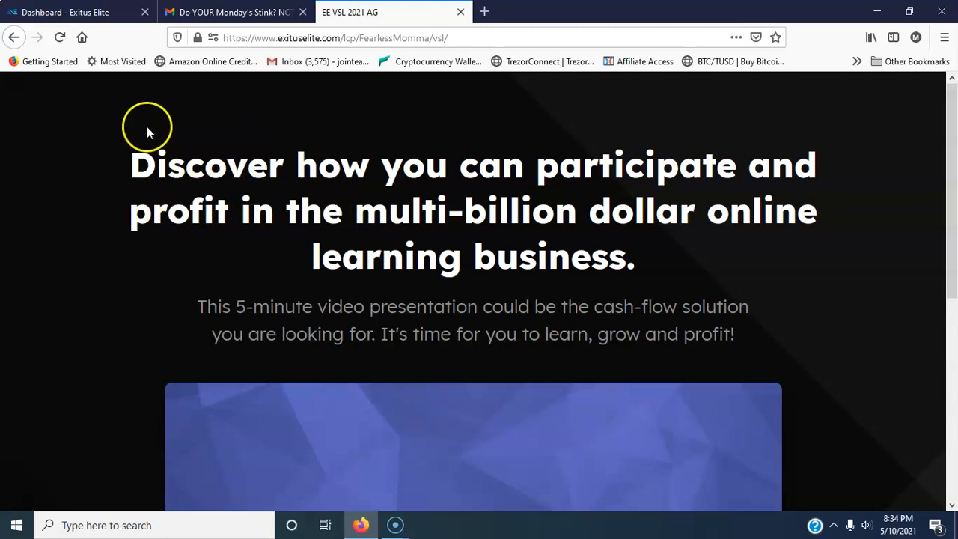
left_click(75, 12)
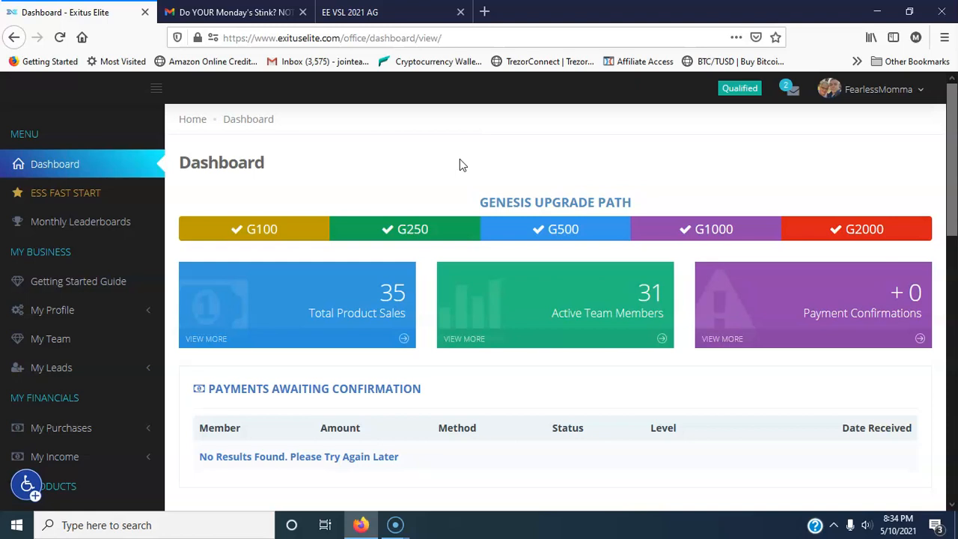
mouse_move(384, 229)
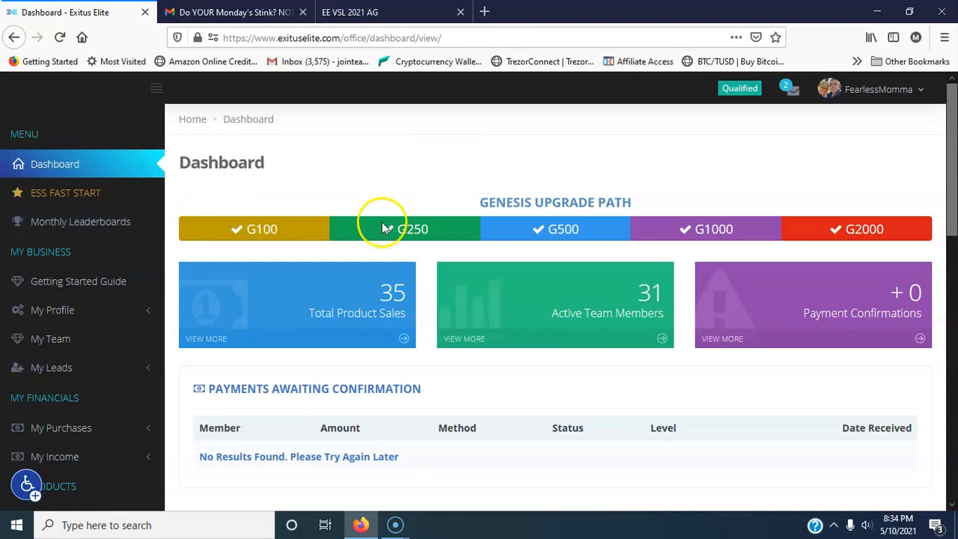
Scroll to the dashboard's personal links and open the Replicated Website Link
scroll("down", 3)
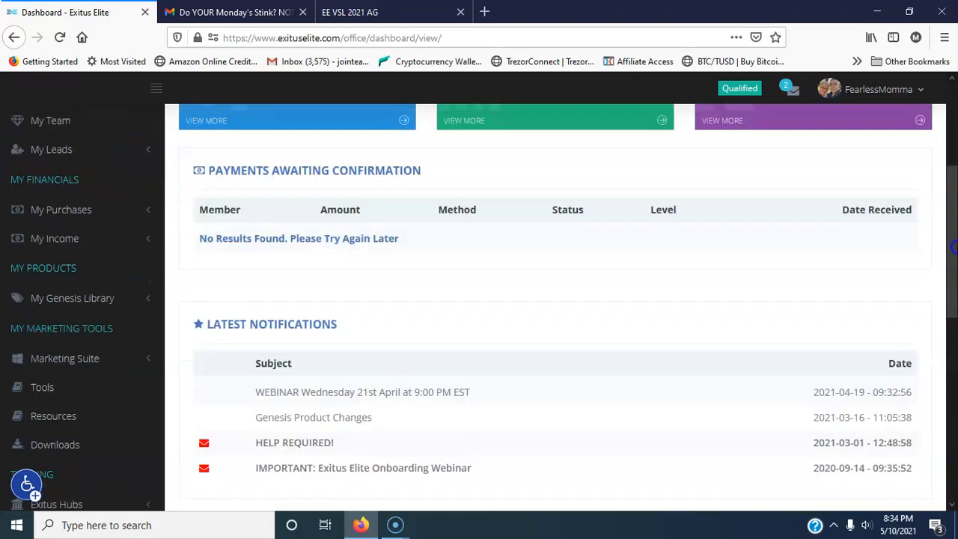
scroll("down", 3)
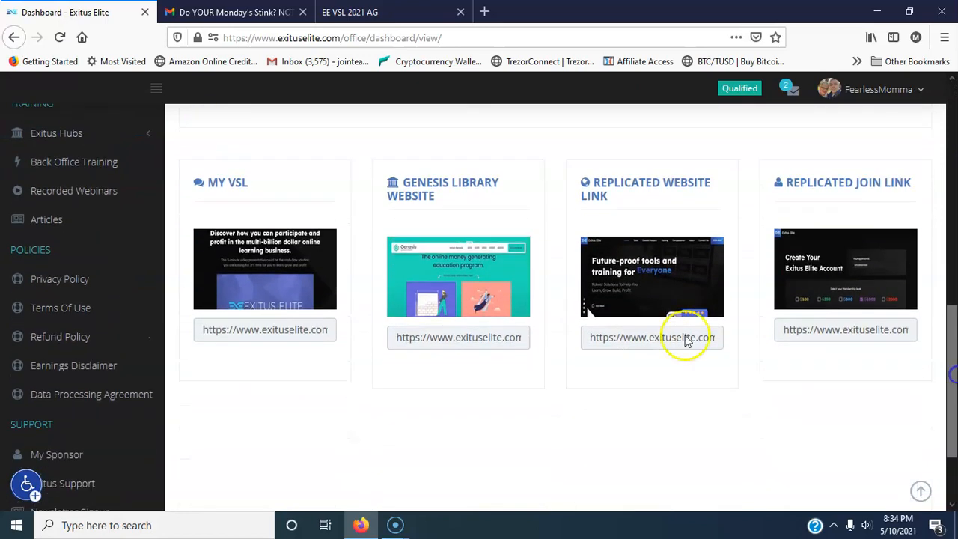
mouse_move(514, 255)
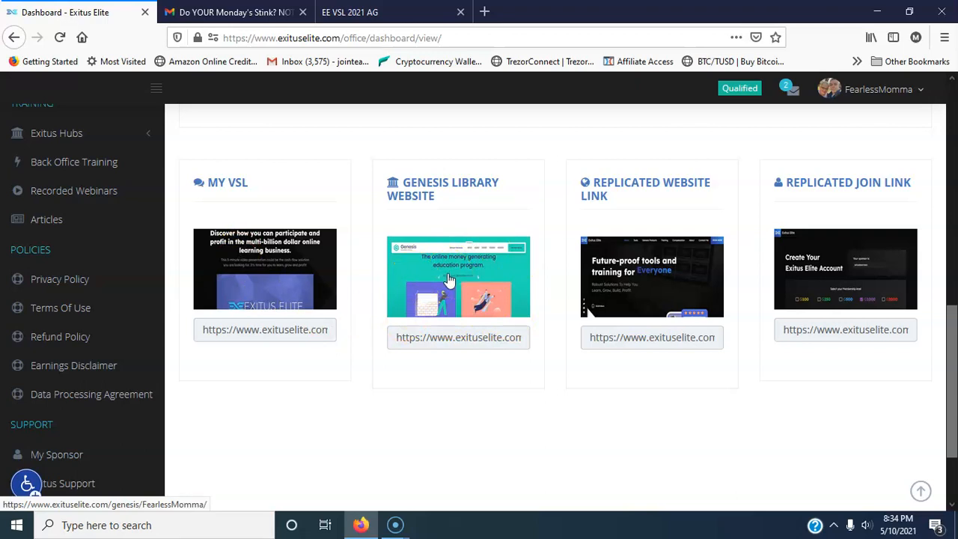
mouse_move(674, 266)
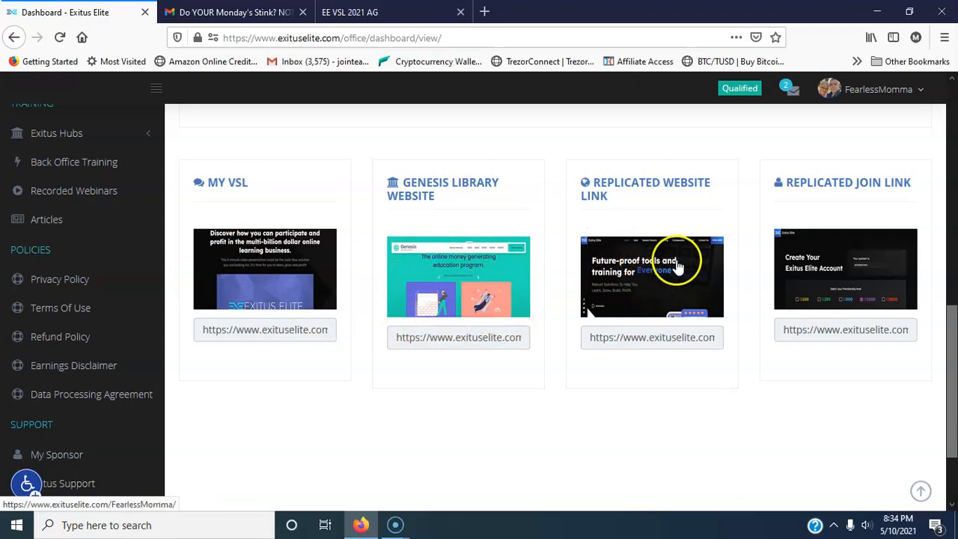
left_click(653, 275)
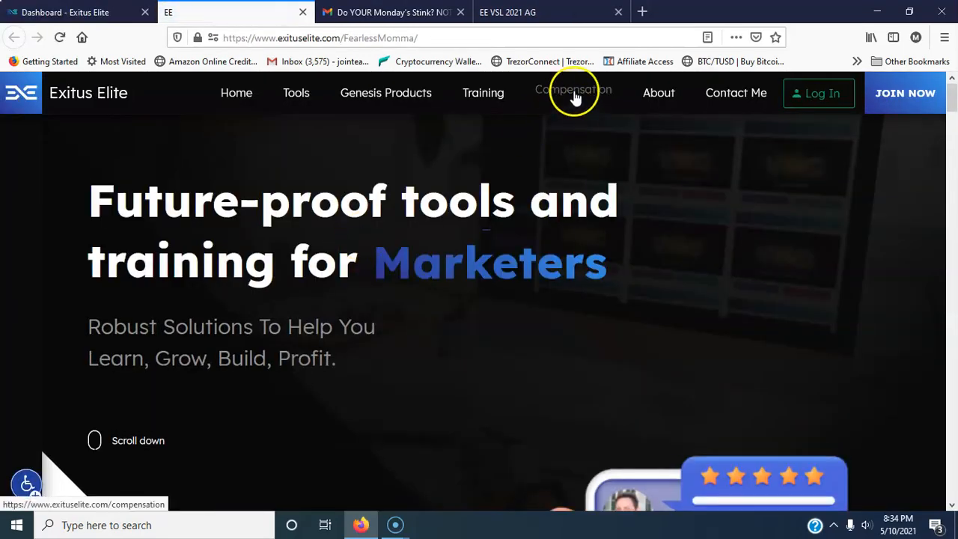
View the site's Compensation plan page, then its Training page about Exitus Hubs
left_click(573, 93)
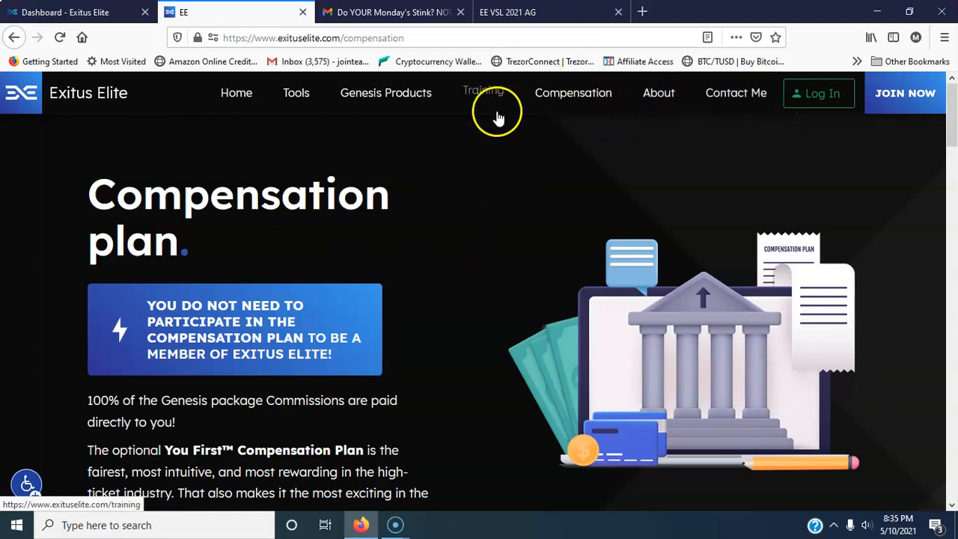
left_click(482, 93)
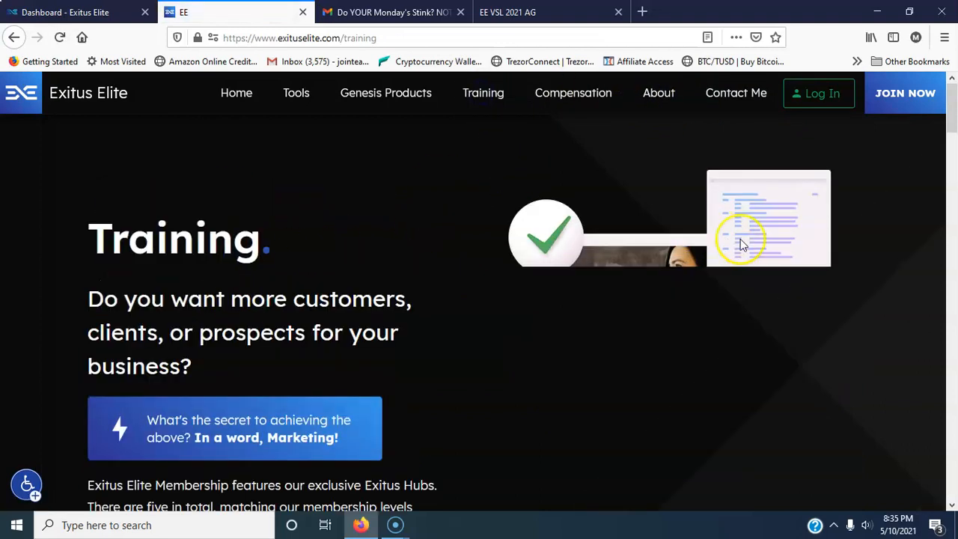
Read down the Training page, then go to the Genesis Products page from the top navigation
scroll("down", 3)
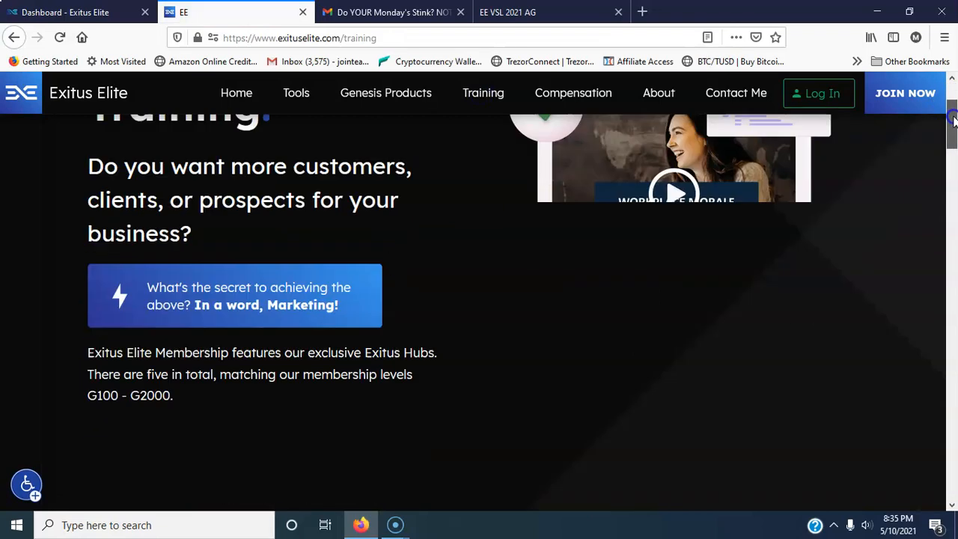
scroll("down", 3)
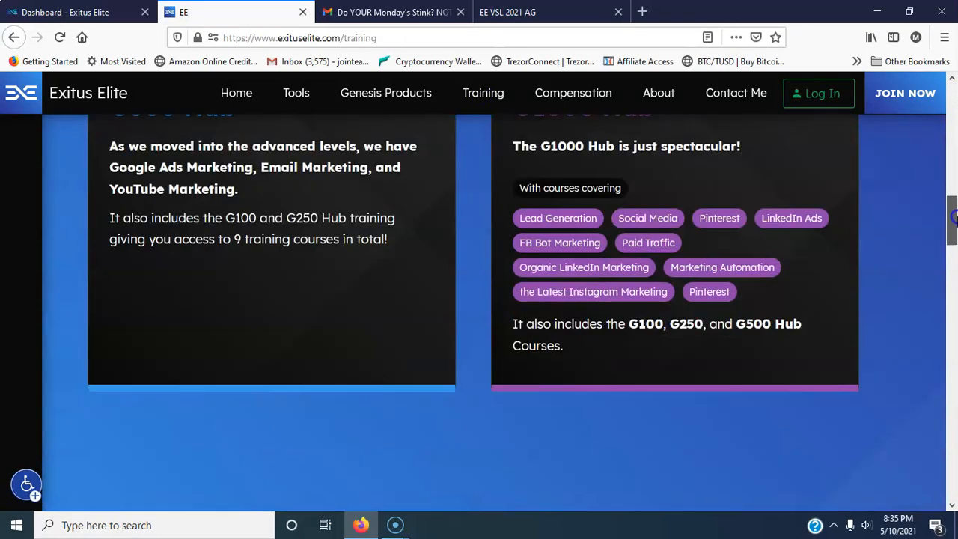
scroll("down", 3)
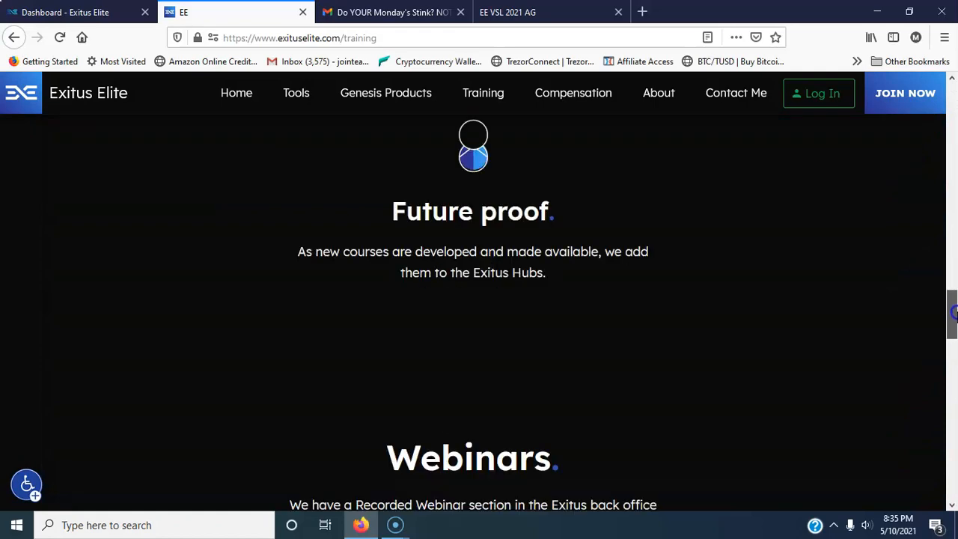
scroll("down", 3)
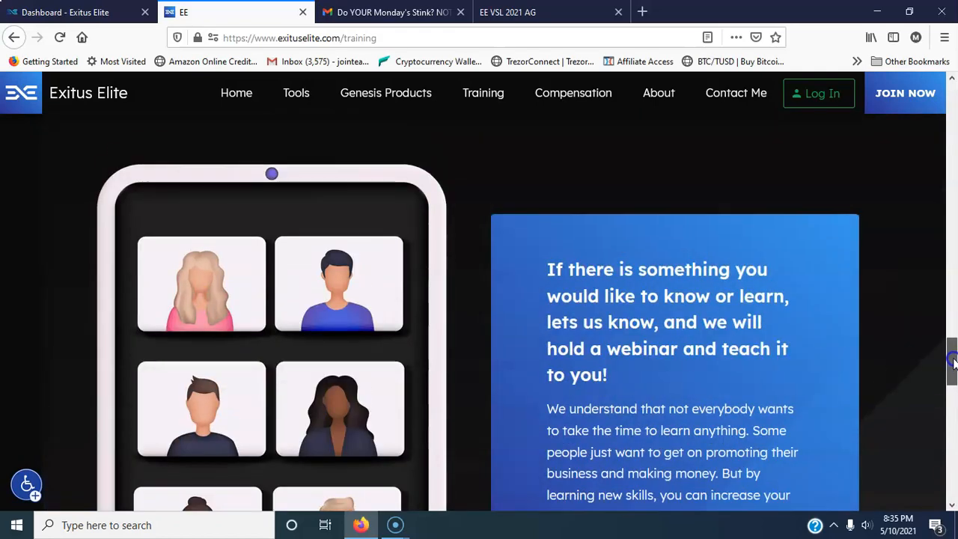
scroll("up", 3)
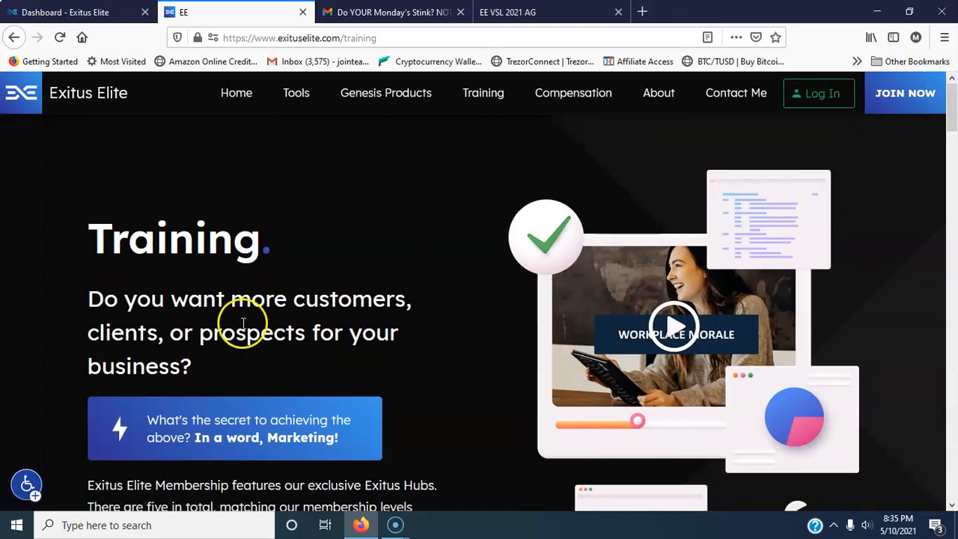
mouse_move(447, 251)
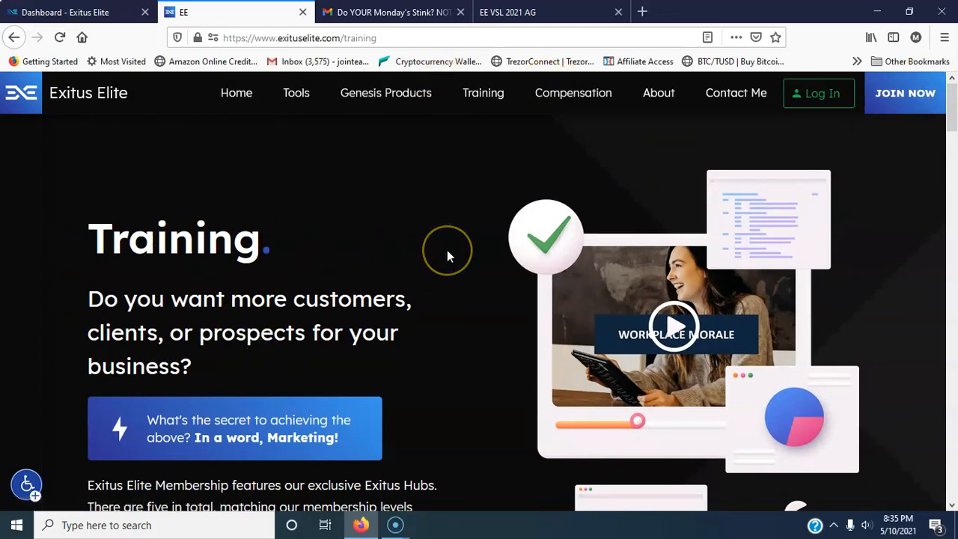
mouse_move(521, 356)
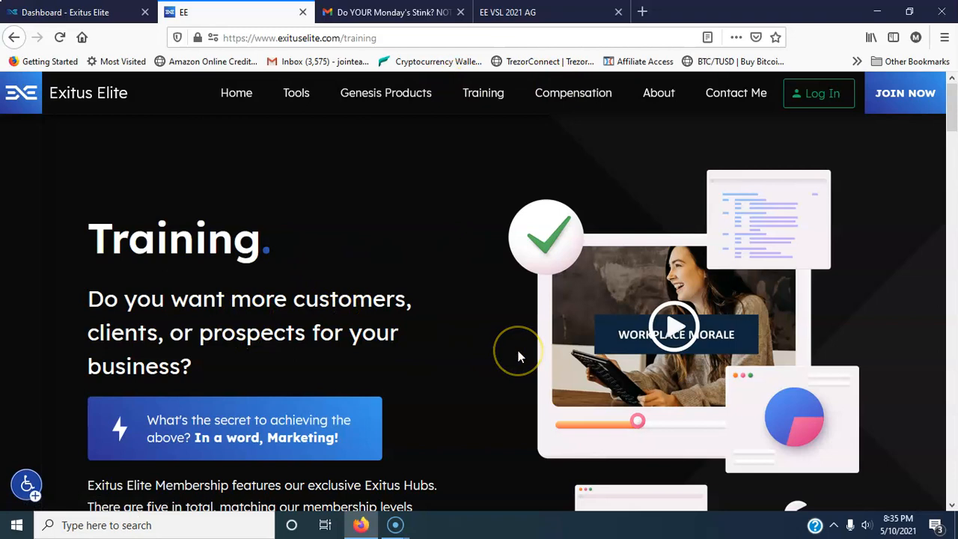
mouse_move(425, 305)
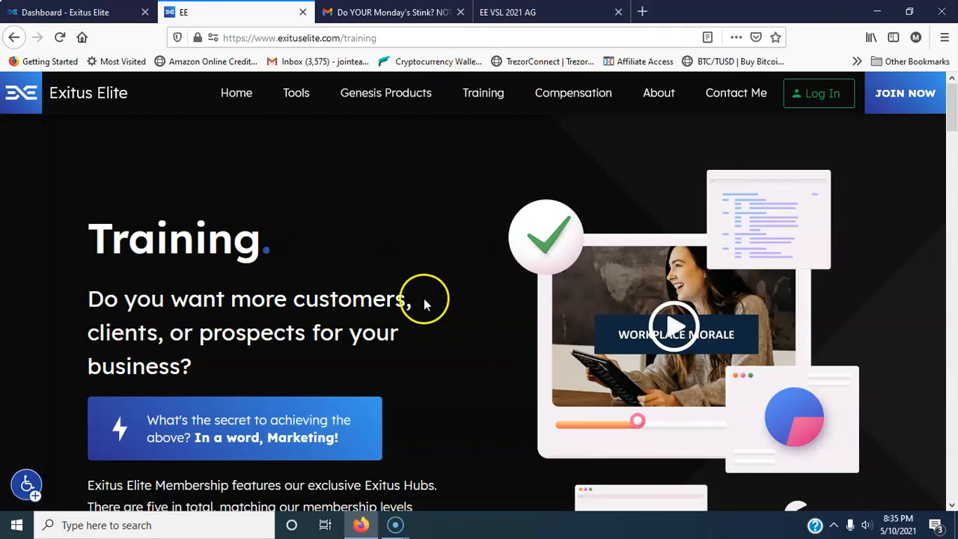
mouse_move(465, 267)
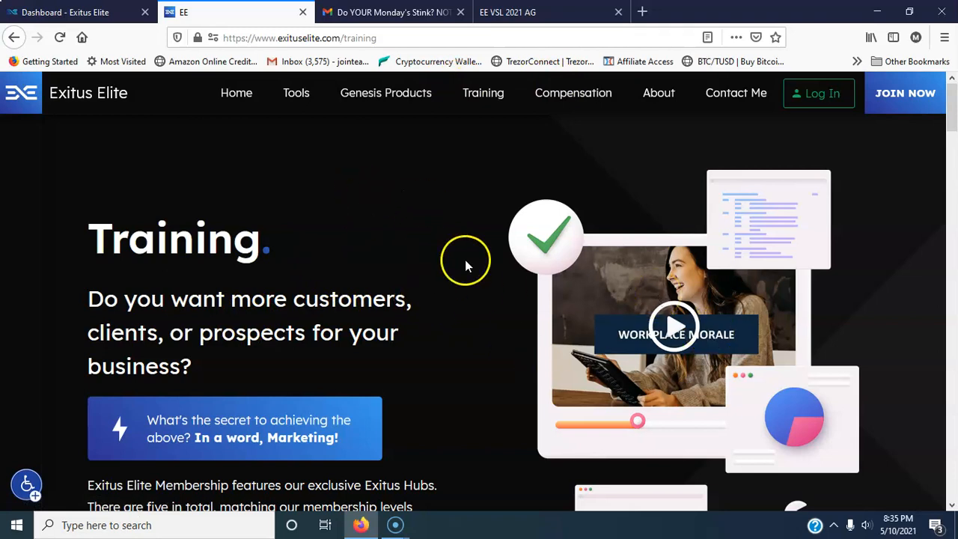
mouse_move(512, 135)
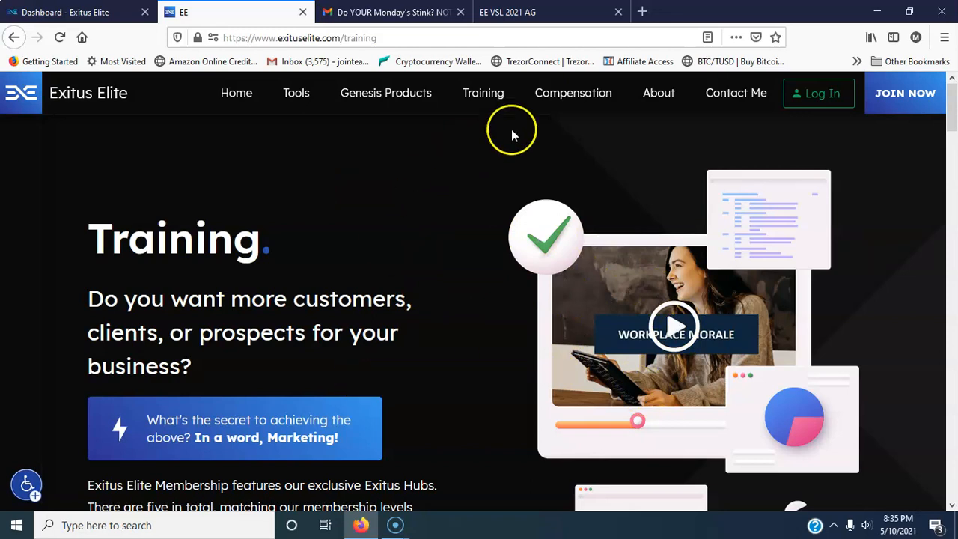
mouse_move(407, 93)
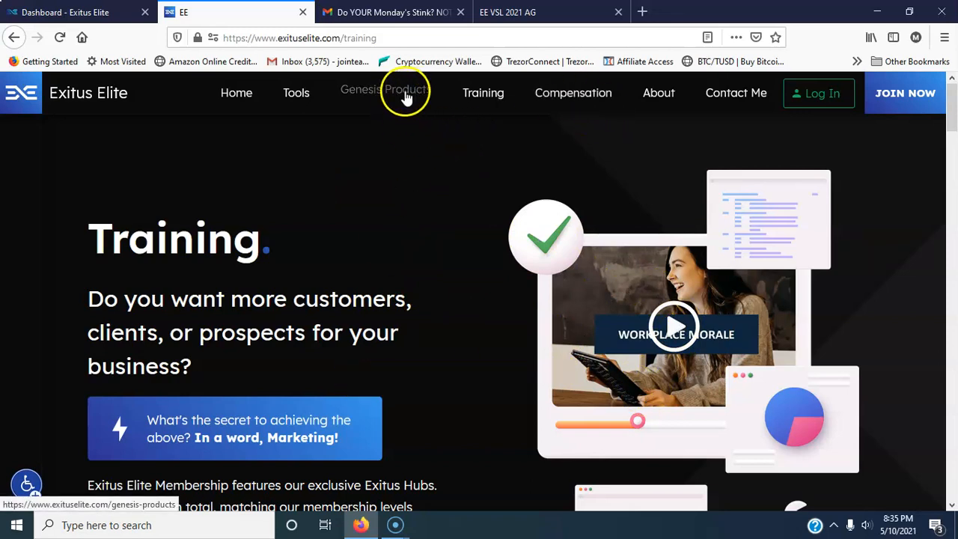
left_click(386, 92)
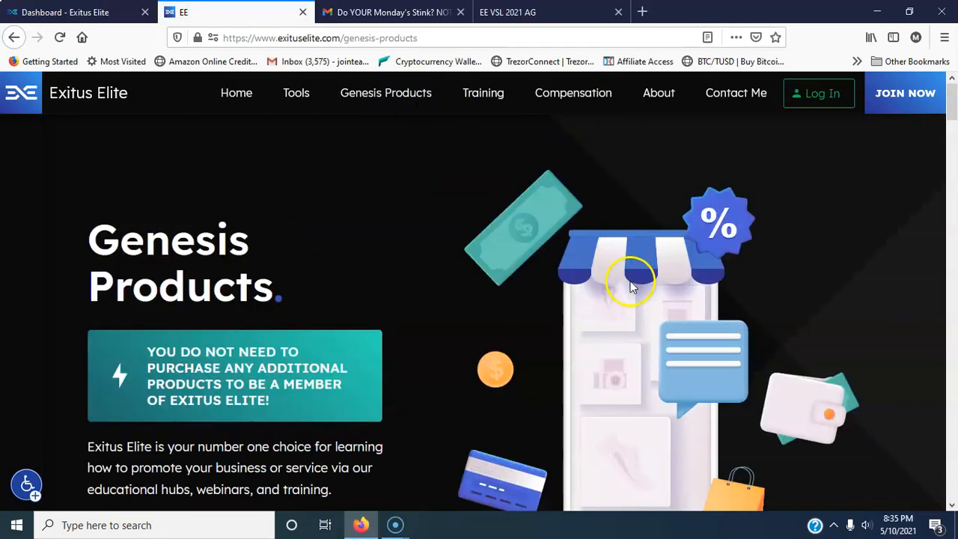
mouse_move(596, 354)
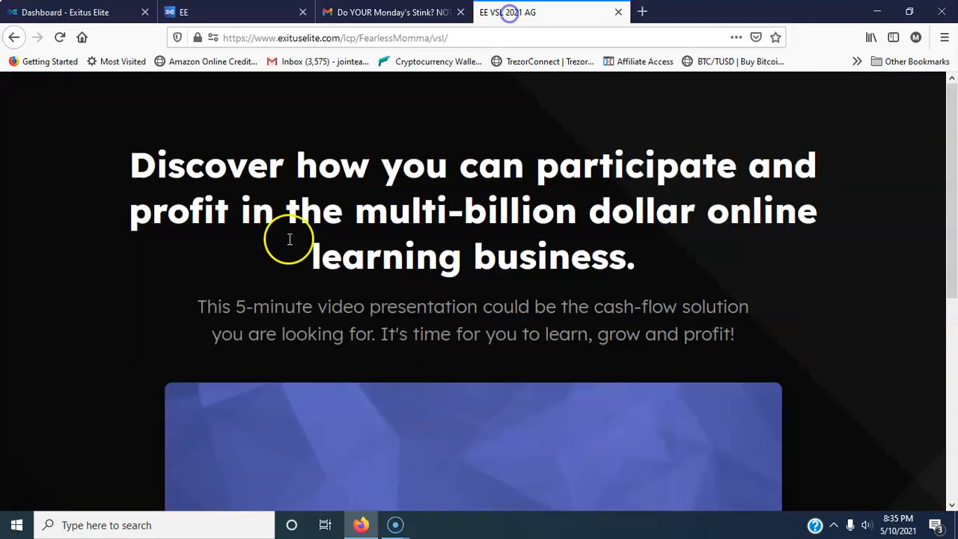
mouse_move(946, 508)
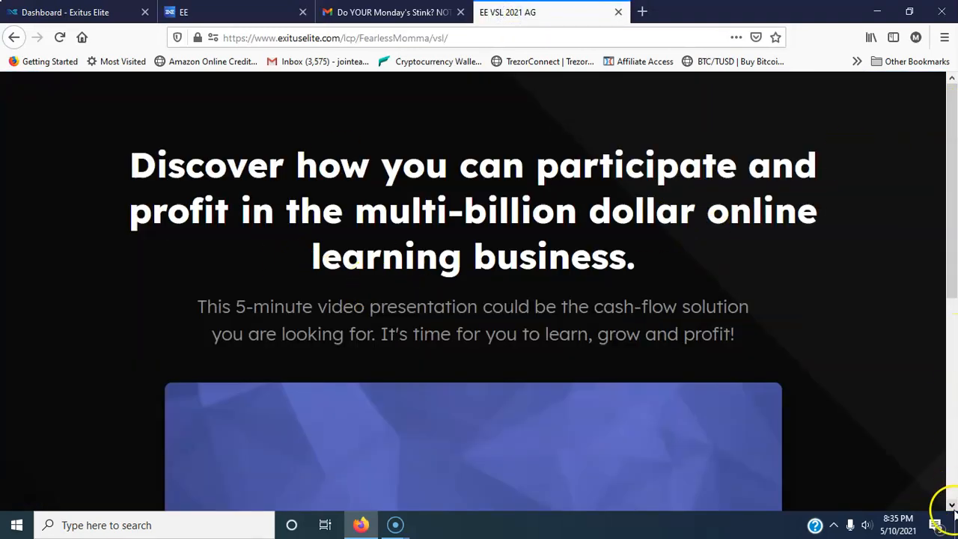
Scroll the VSL 2021 page down to its 5-minute video presentation player
scroll("down", 3)
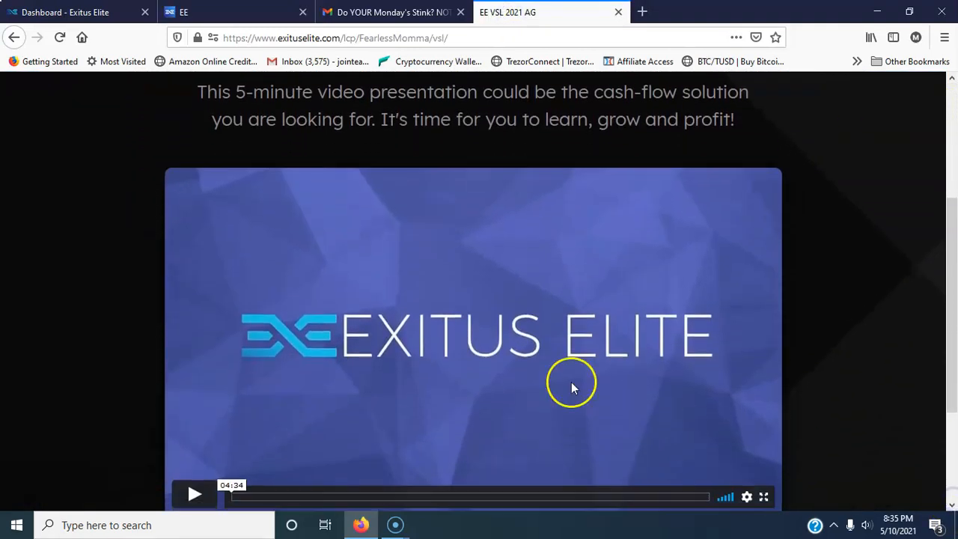
mouse_move(116, 32)
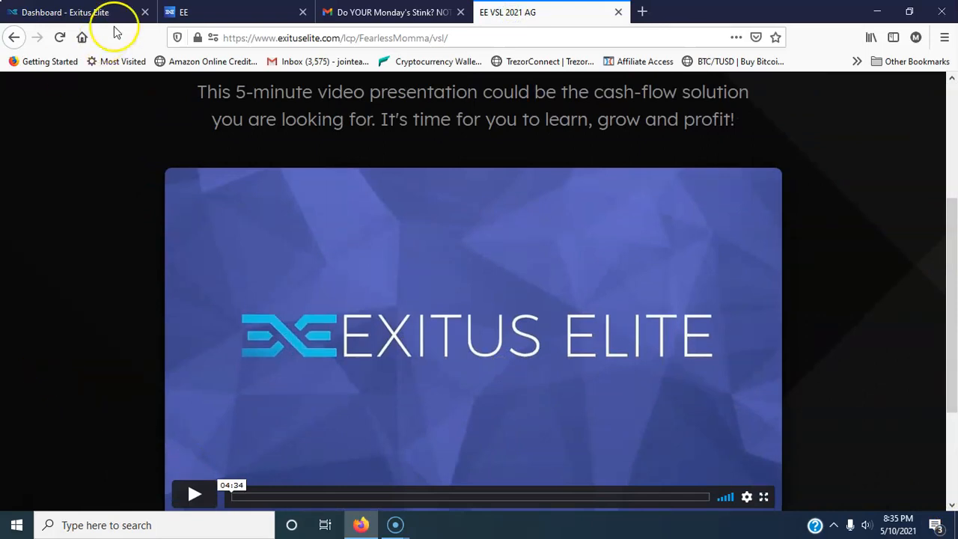
Switch to Gmail and read down the Tammy email's offer and account-creation link
left_click(391, 12)
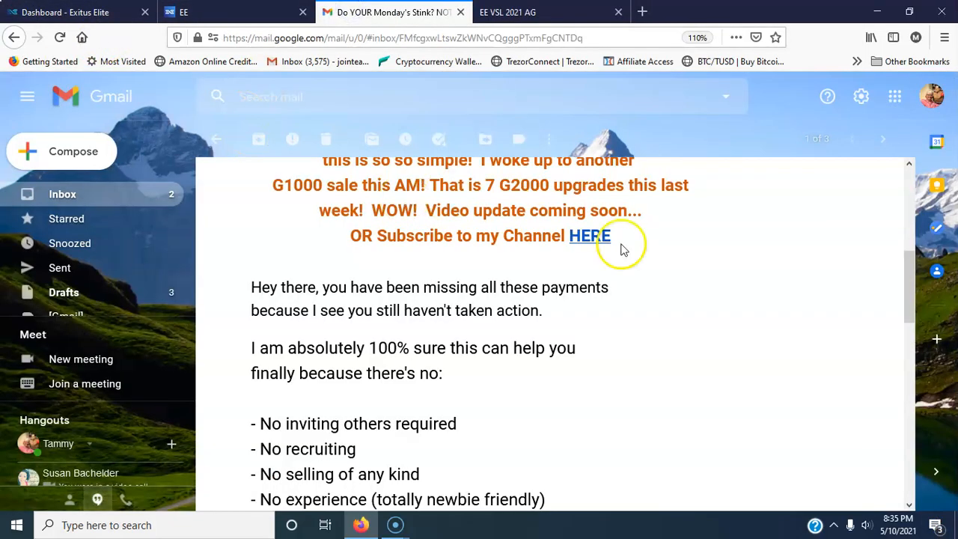
scroll("up", 3)
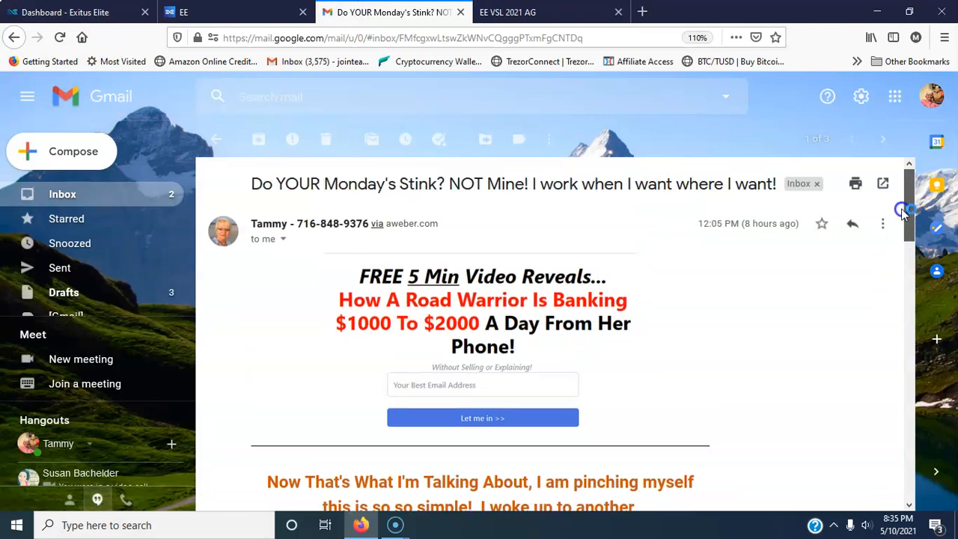
scroll("down", 3)
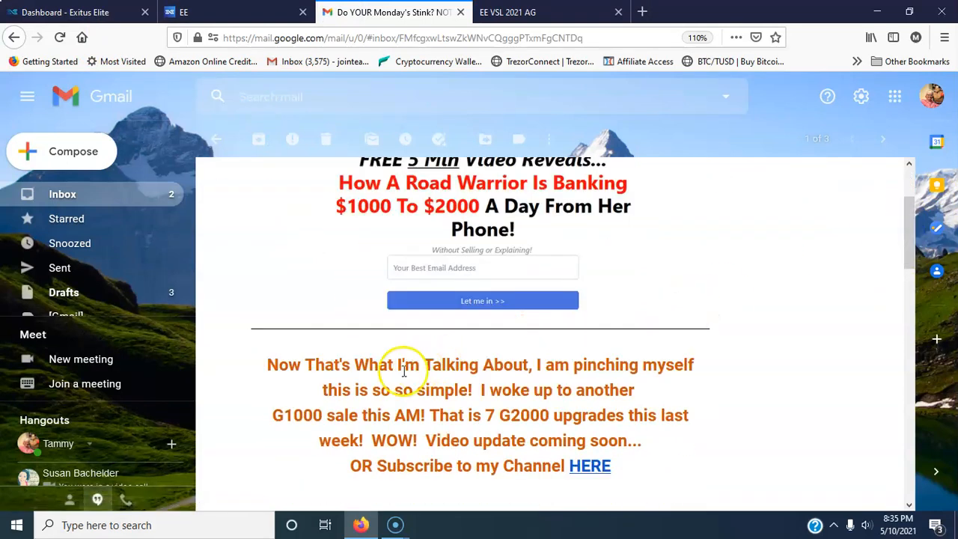
mouse_move(913, 209)
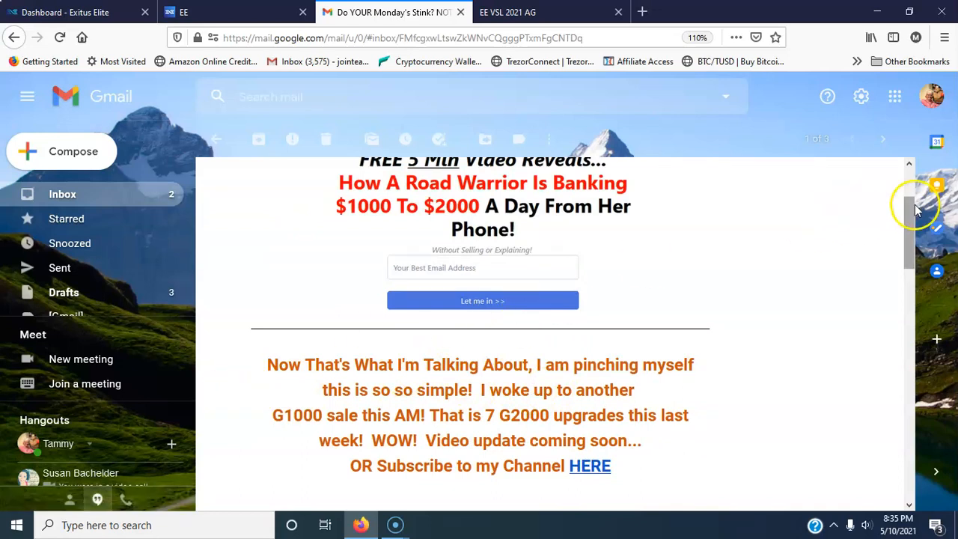
scroll("down", 3)
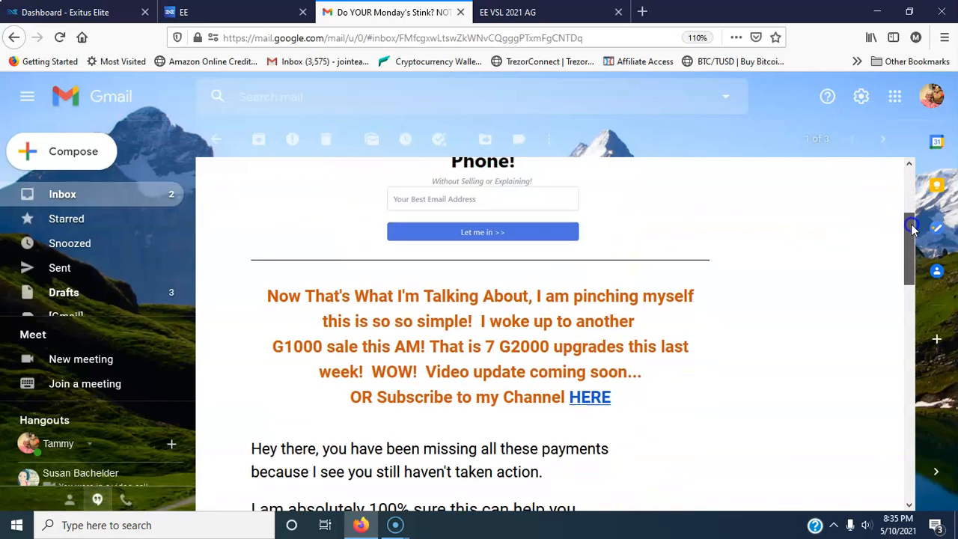
scroll("down", 3)
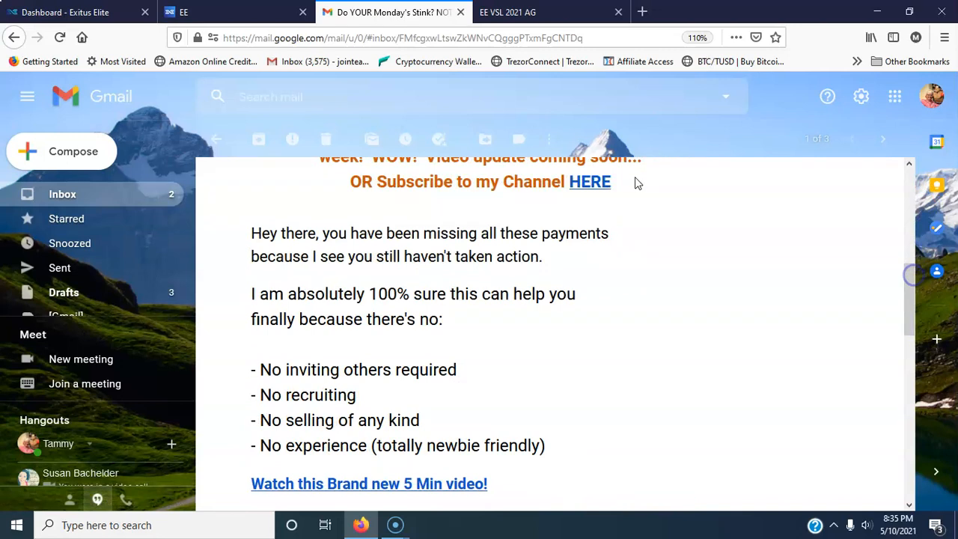
mouse_move(522, 268)
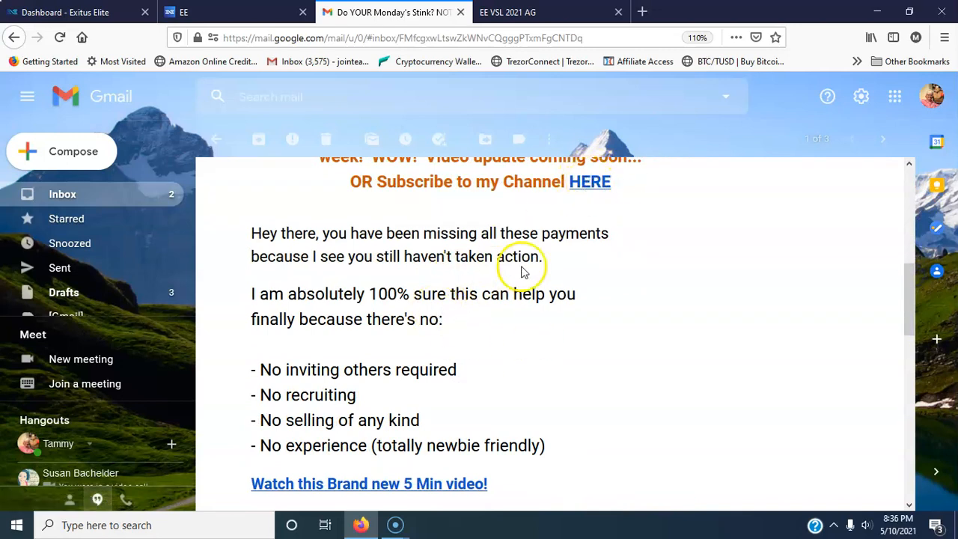
scroll("down", 3)
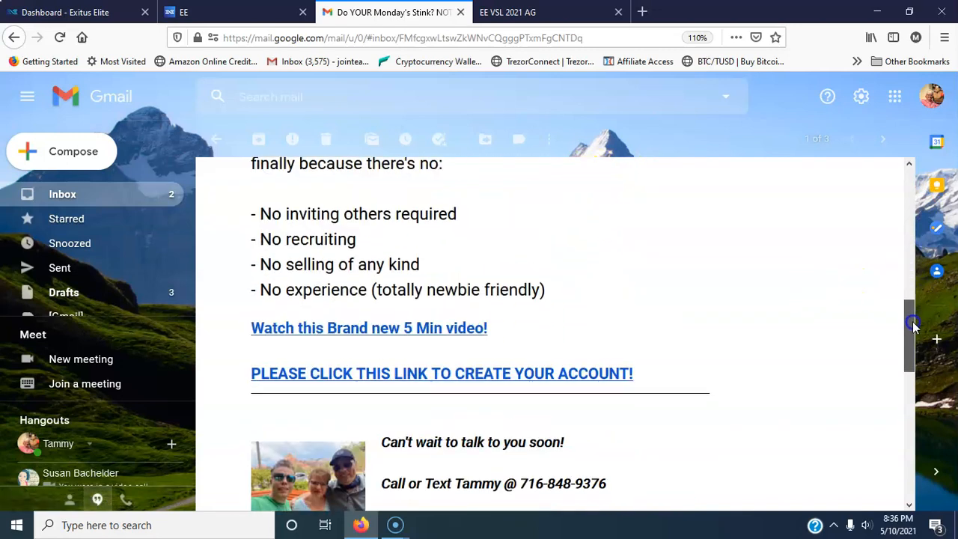
scroll("down", 3)
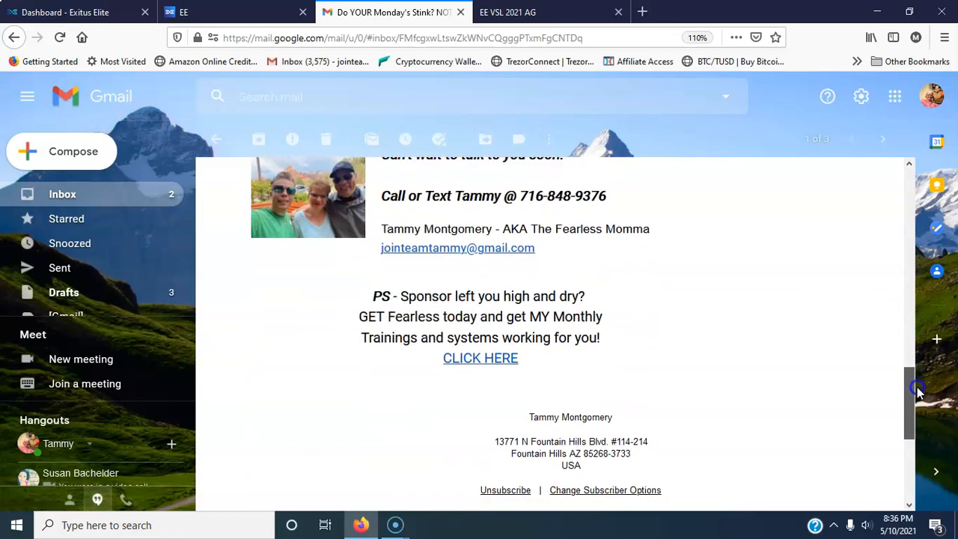
Scroll back through the email's contact signature and return to the top
scroll("up", 3)
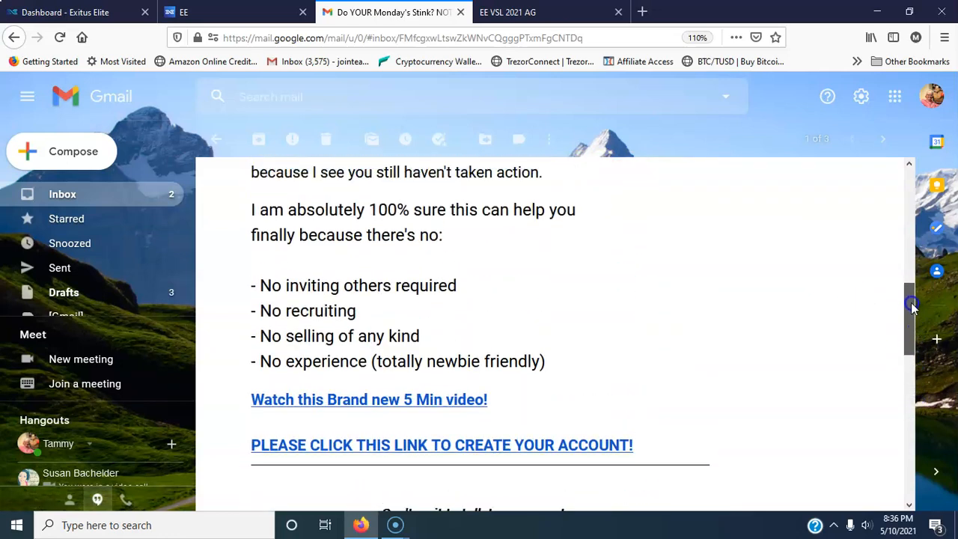
scroll("up", 3)
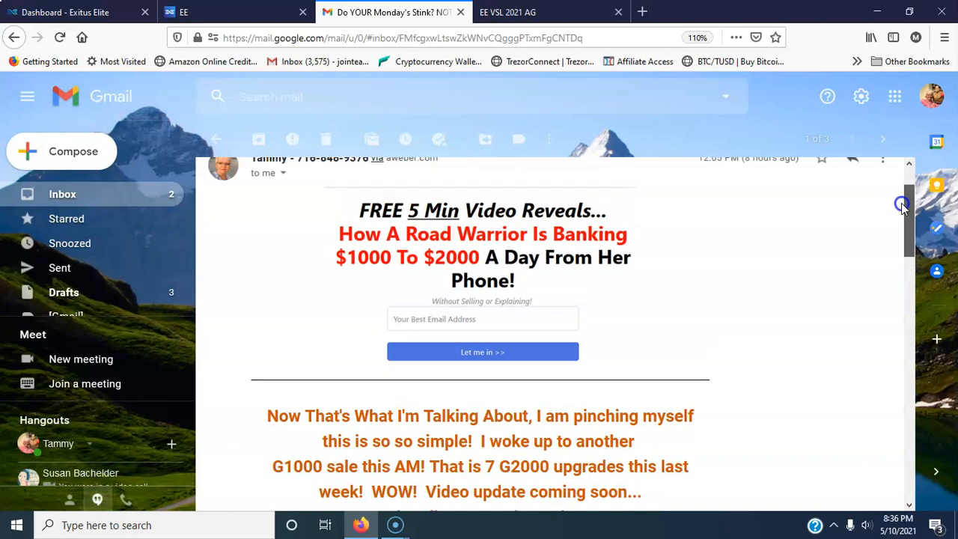
scroll("up", 3)
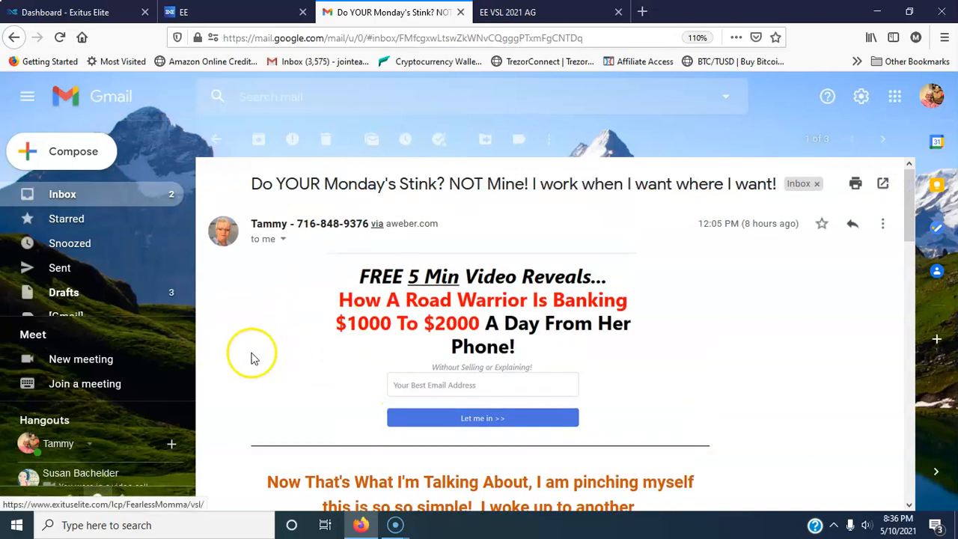
mouse_move(918, 223)
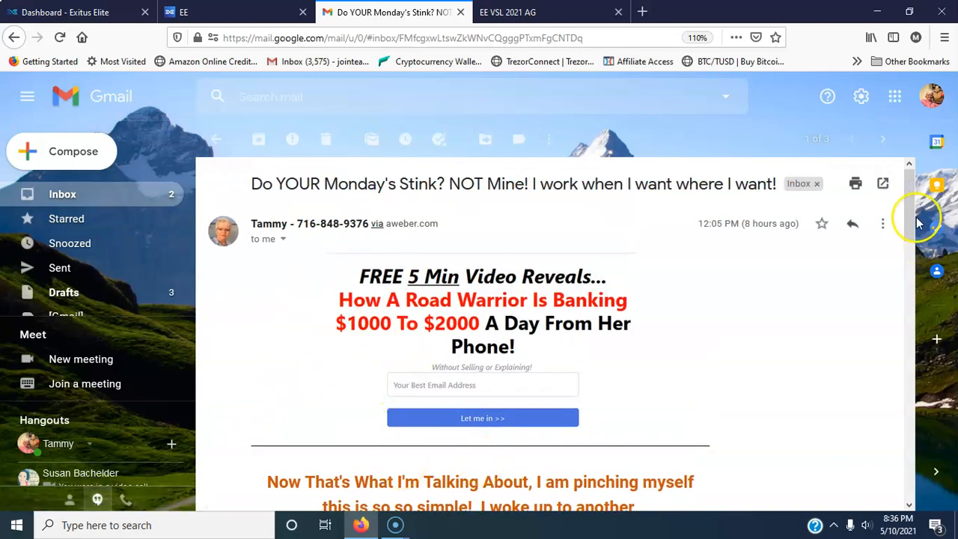
scroll("down", 3)
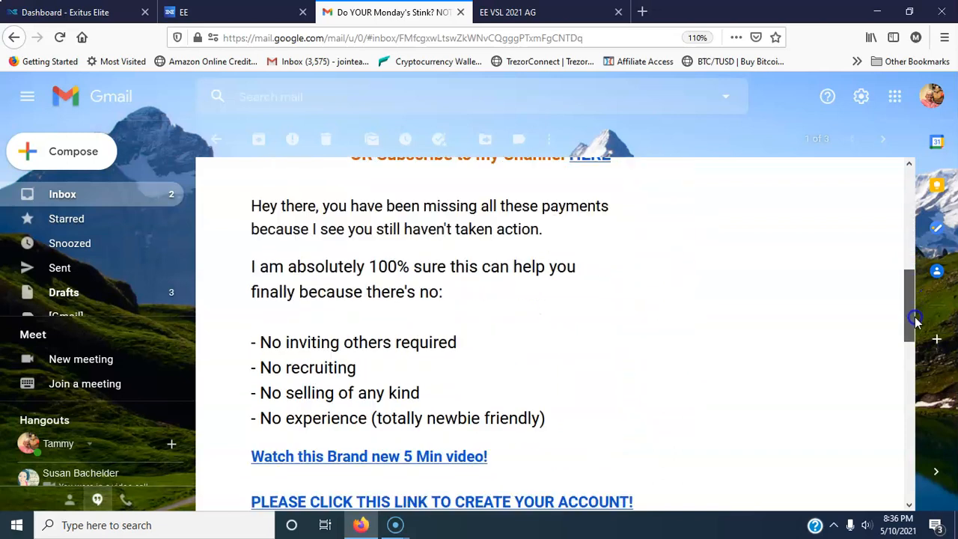
scroll("down", 3)
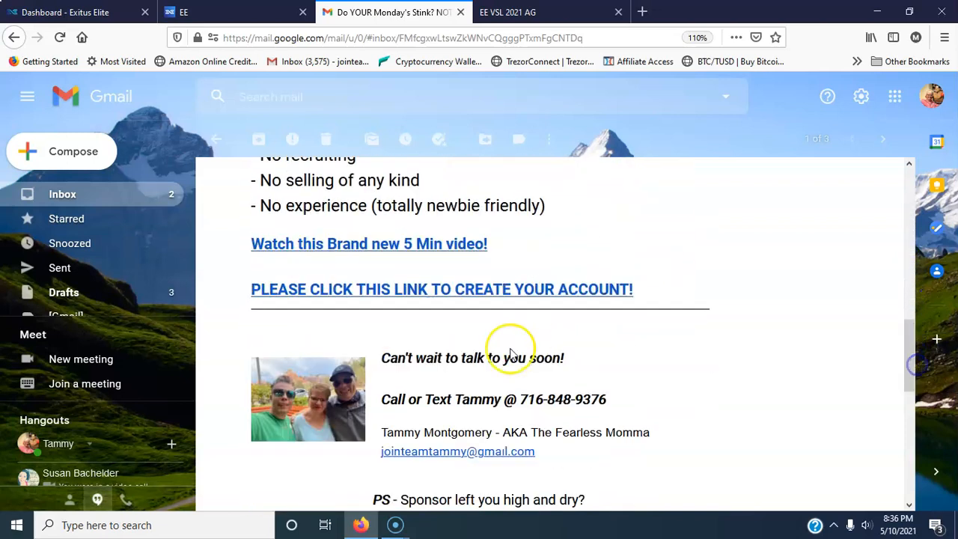
mouse_move(508, 313)
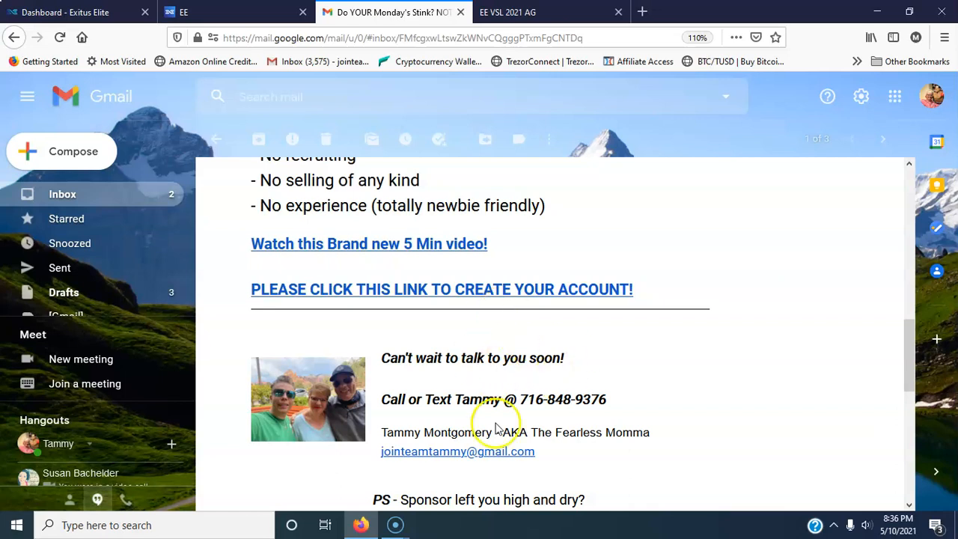
scroll("up", 3)
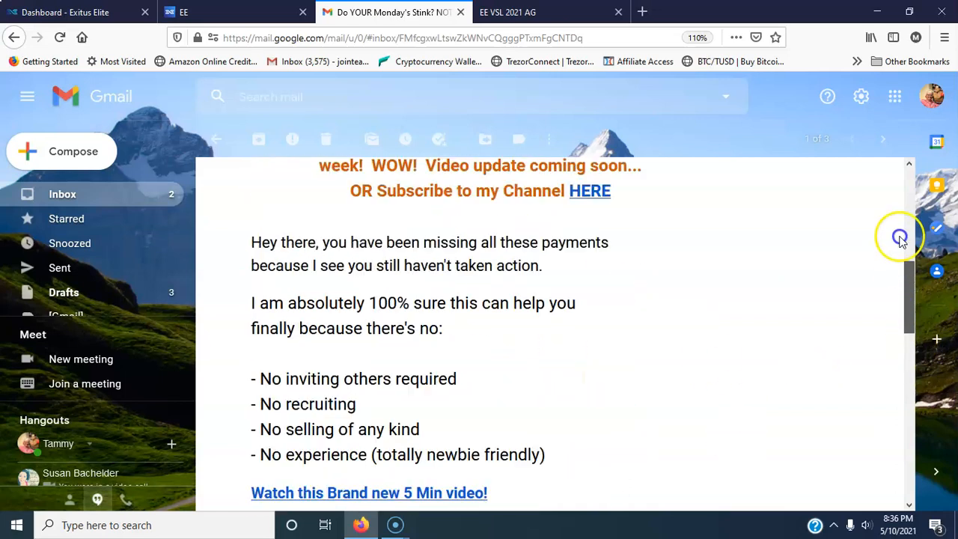